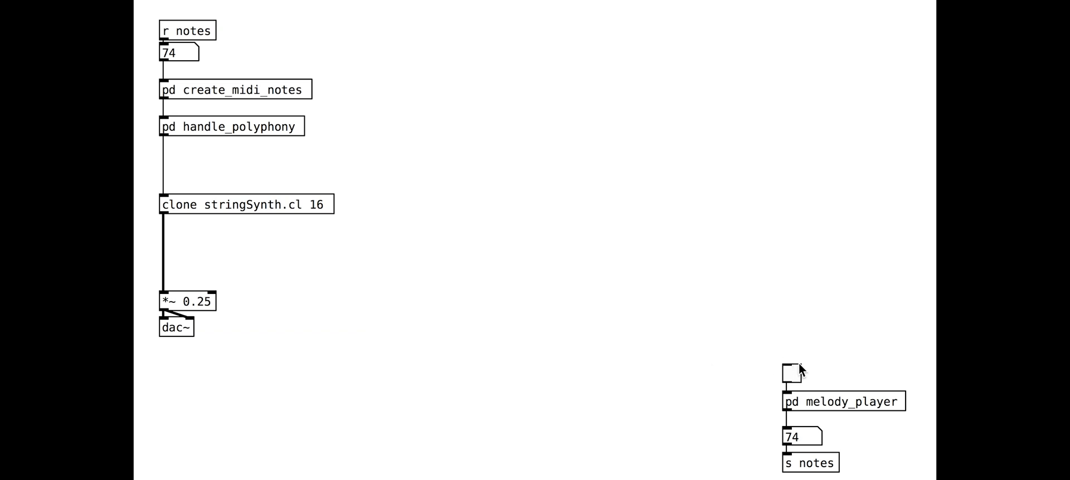
Toggle the melody player on so notes like 60 and 79 play through the string synth.
click(791, 375)
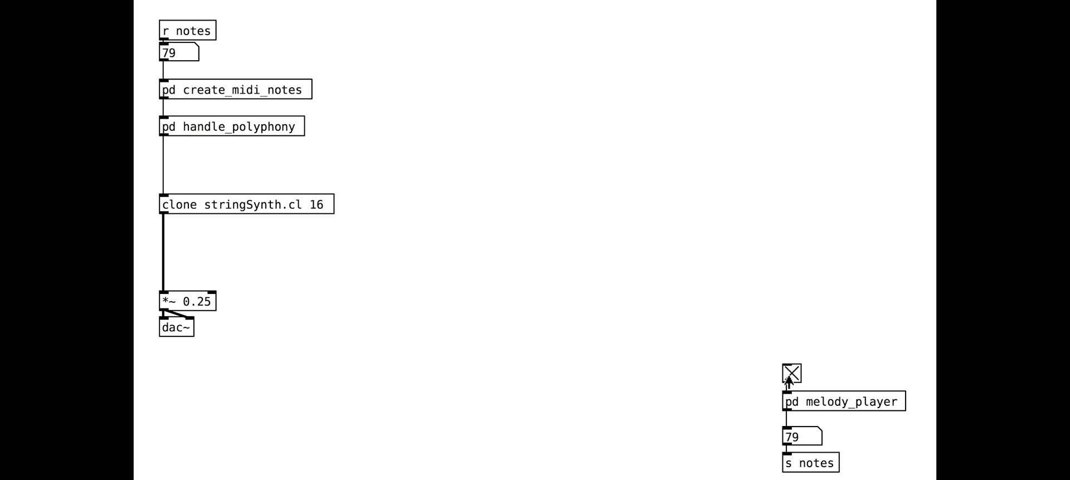
click(790, 376)
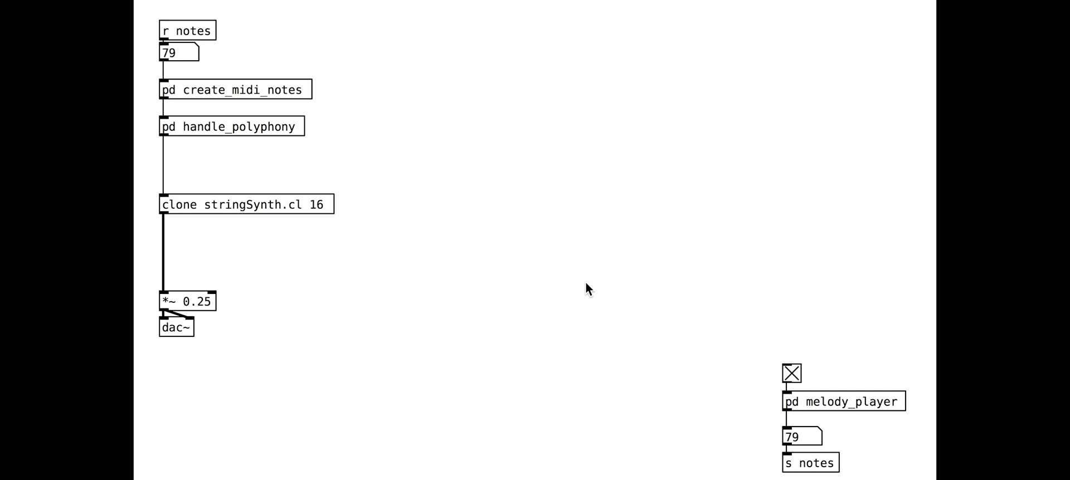
click(790, 374)
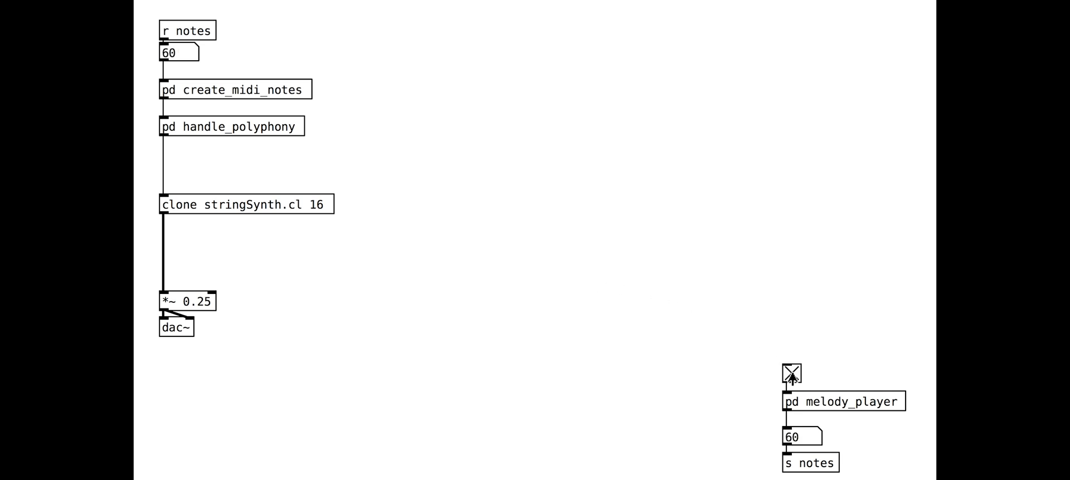
Stop playback and build a 330 Hz phasor~ pulse oscillator thresholded at 0.3.
click(791, 374)
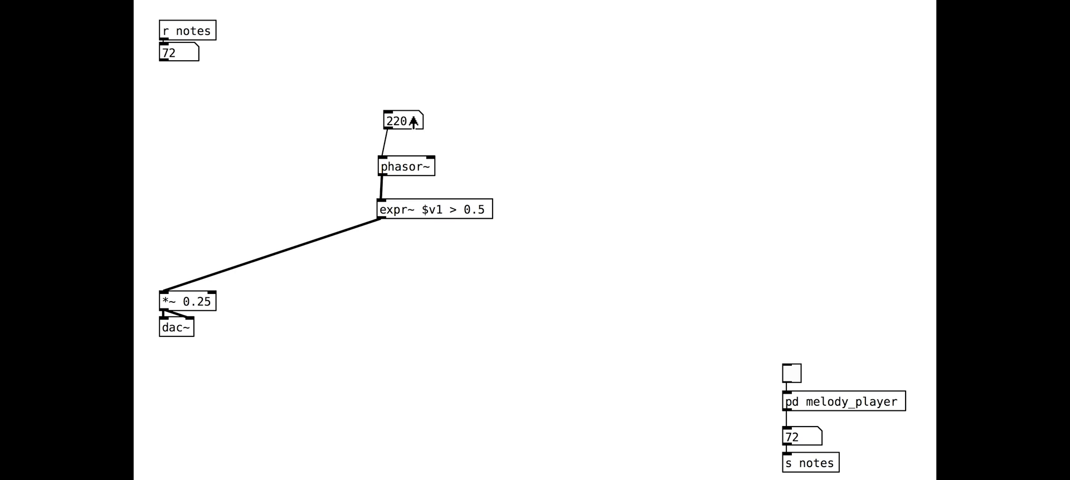
double_click(429, 210)
text($f2)
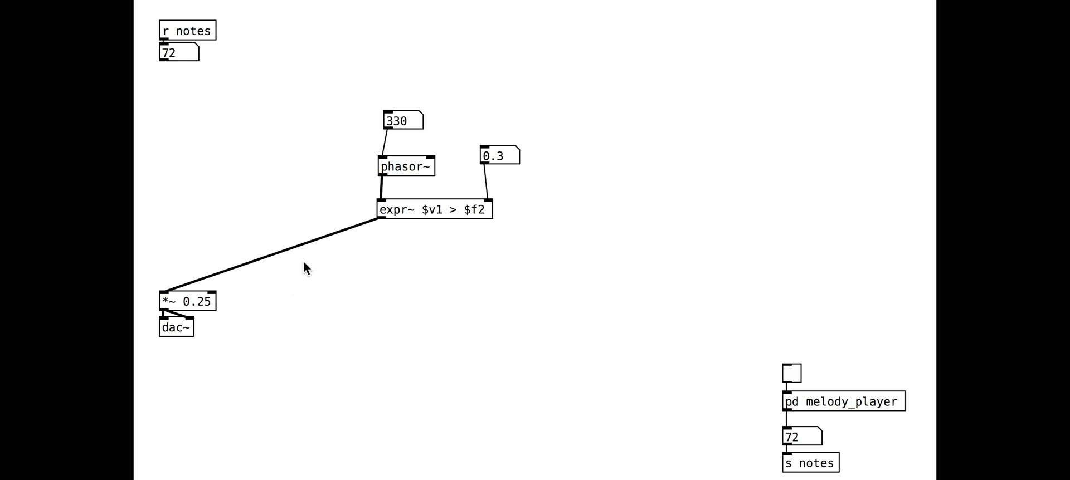
Add an osc~ 2.1 LFO scaled by *~ 0.4 and +~ 0.5 into expr~'s pulse-width inlet.
click(487, 188)
text(v)
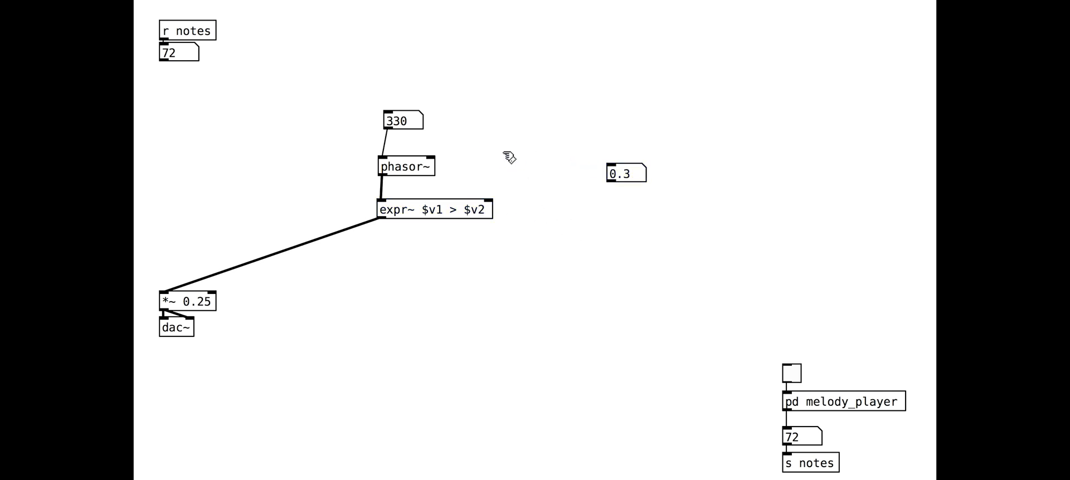
click(544, 121)
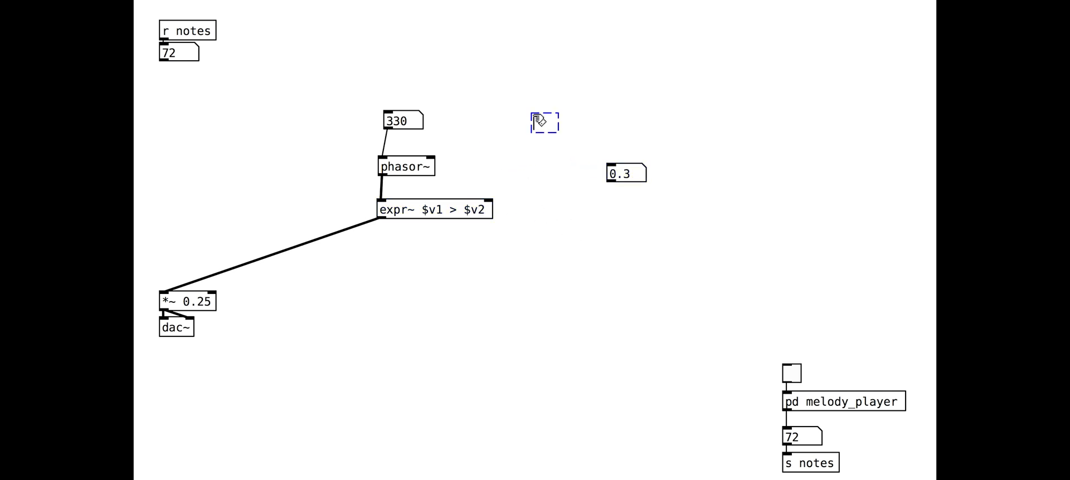
text(osc~ 2.4)
text(+~ 0.5)
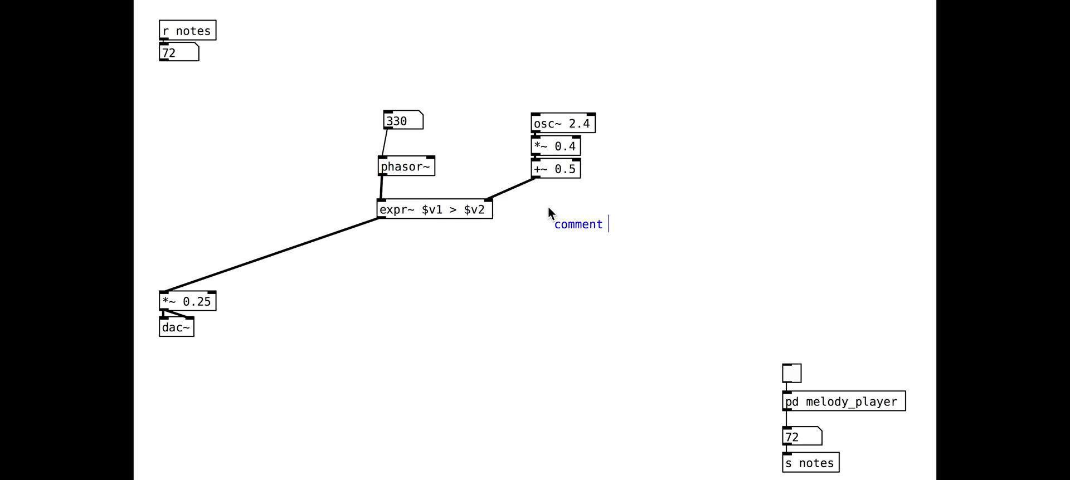
Add comments explaining the LFO slowly modulates the pulse width between 0.1 and 0.9.
text(slowly)
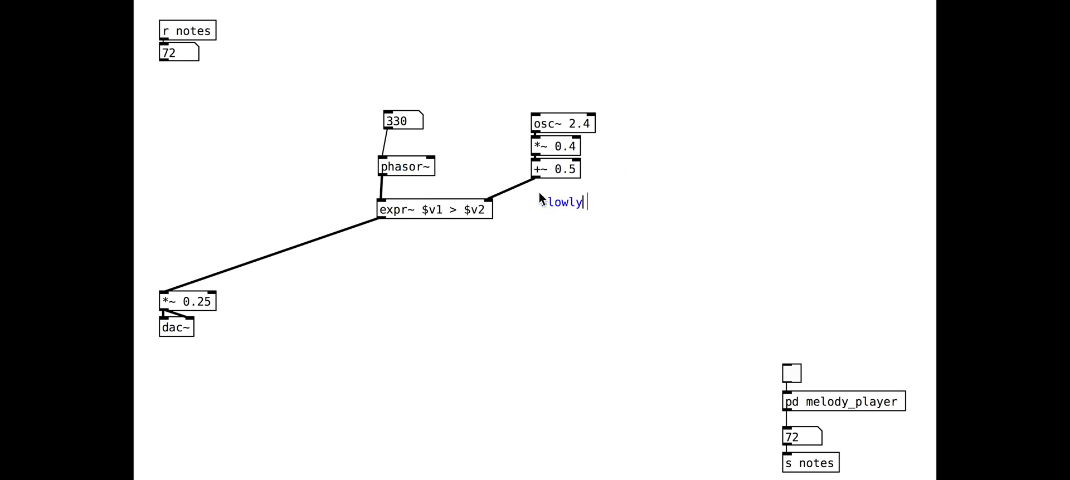
text(modulate the pulse width)
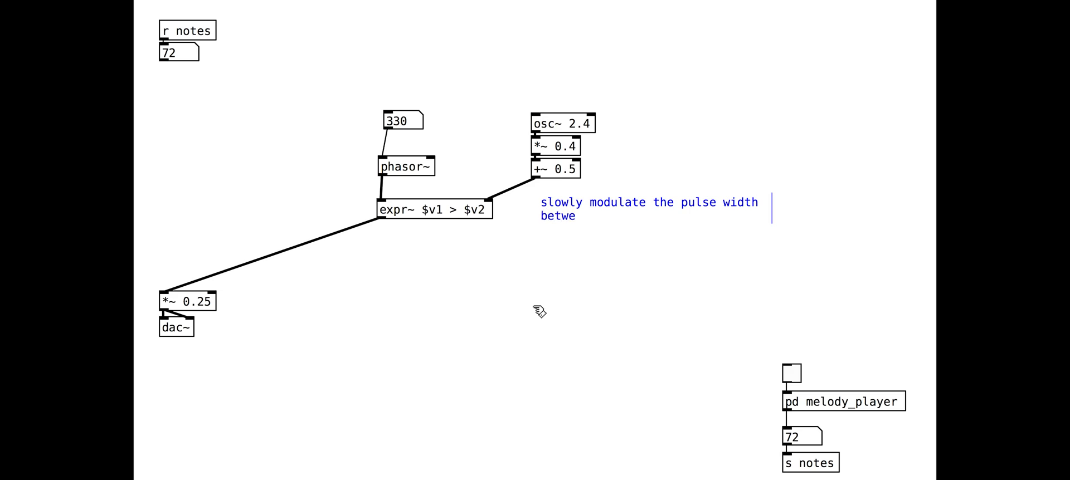
text(en)
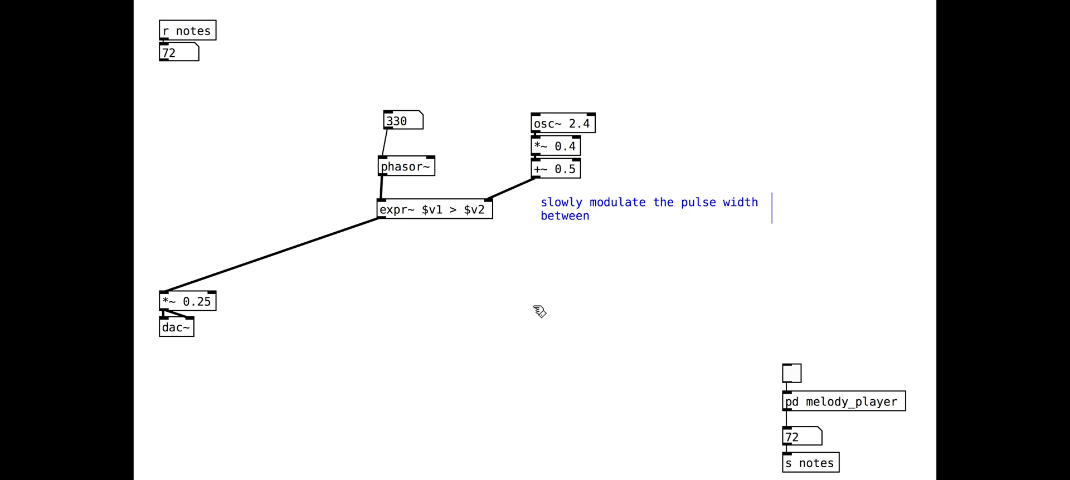
text(0.1 and 0.9)
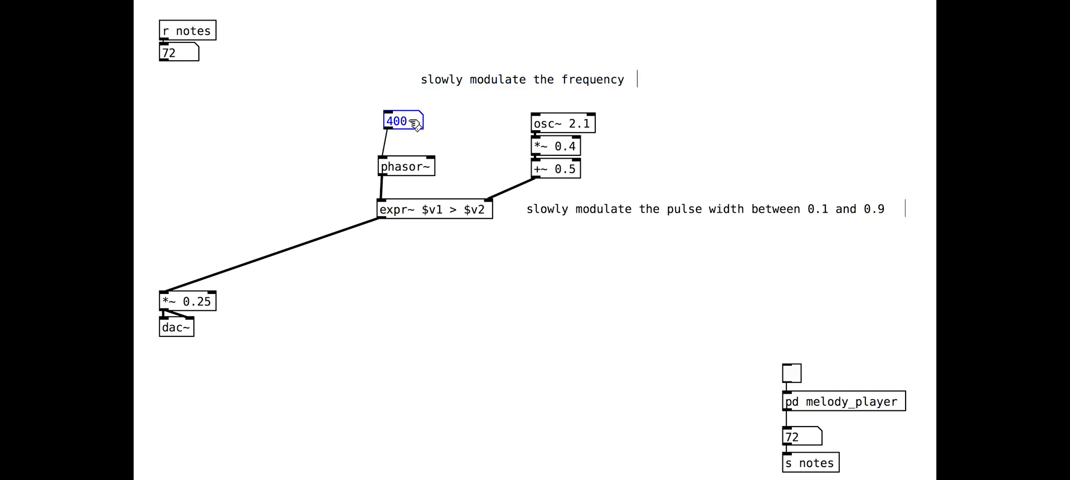
Add a vibrato: duplicate the LFO as osc~ 5 with *~ 3, summed with sig~ 400.
right_click(406, 121)
text(sig~)
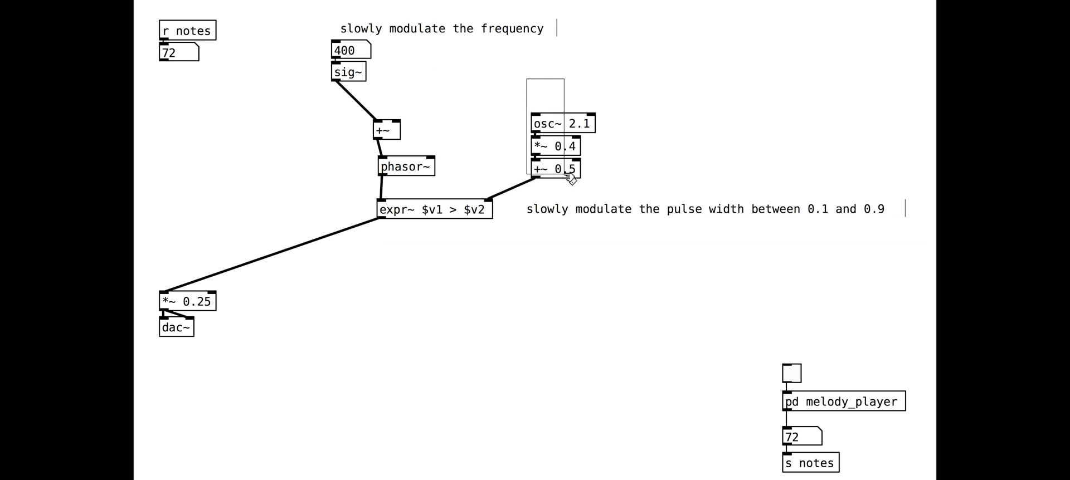
drag(559, 147, 443, 81)
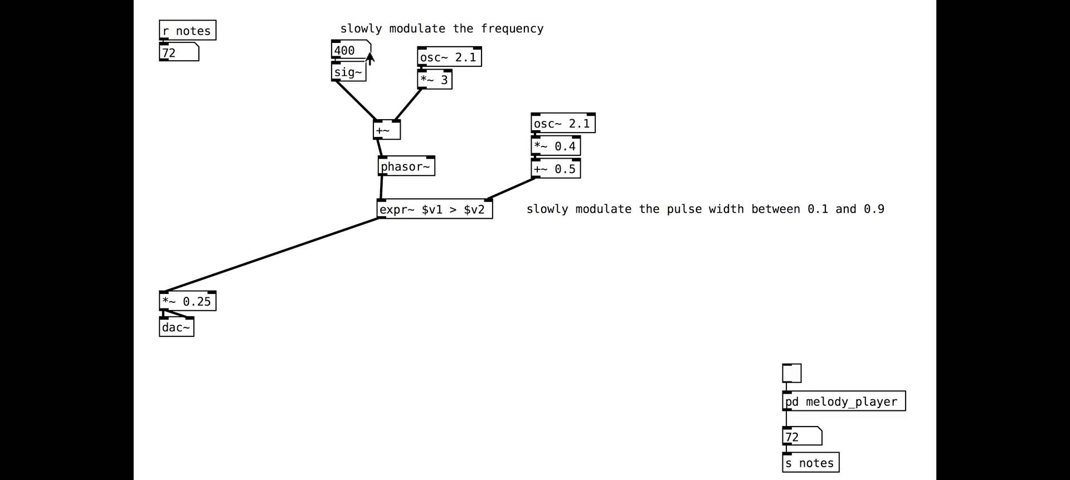
double_click(447, 57)
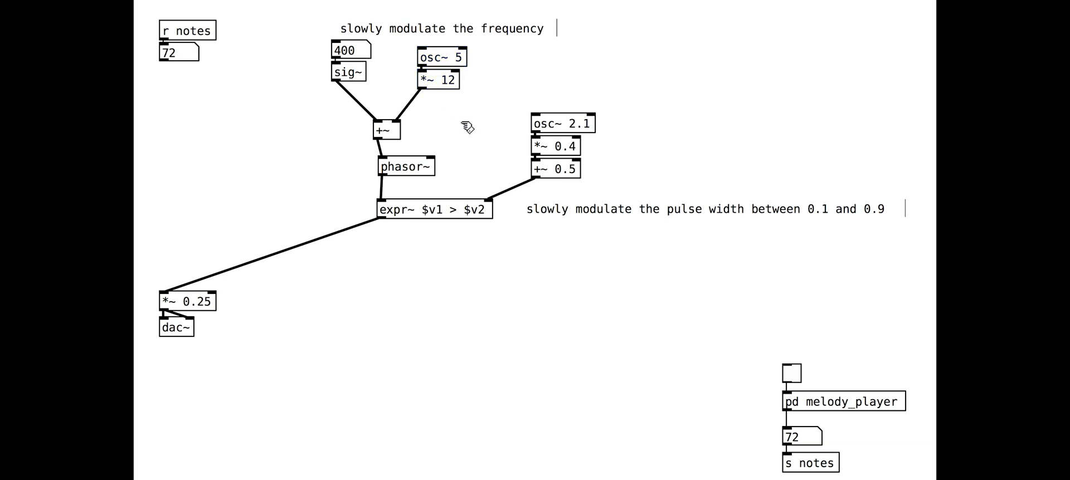
double_click(441, 80)
text(3)
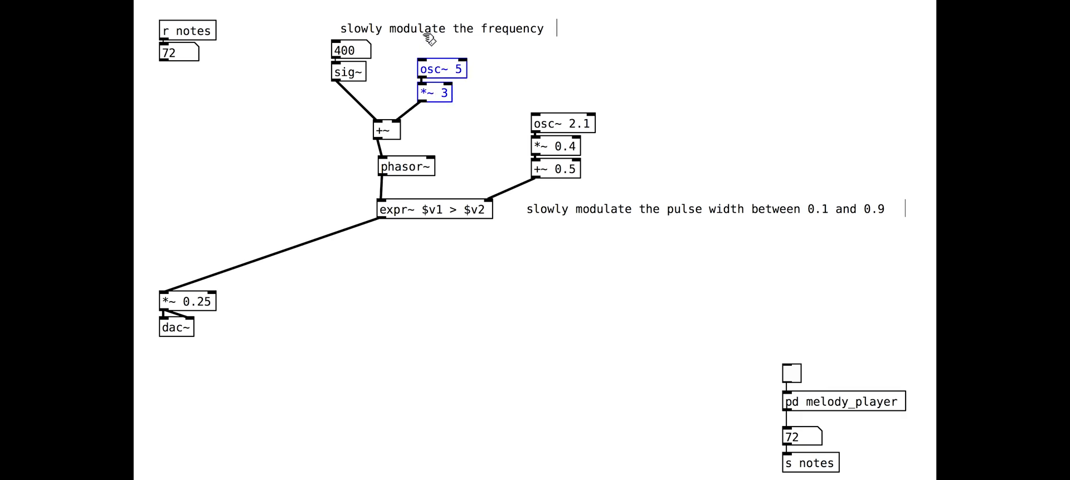
mouse_move(393, 204)
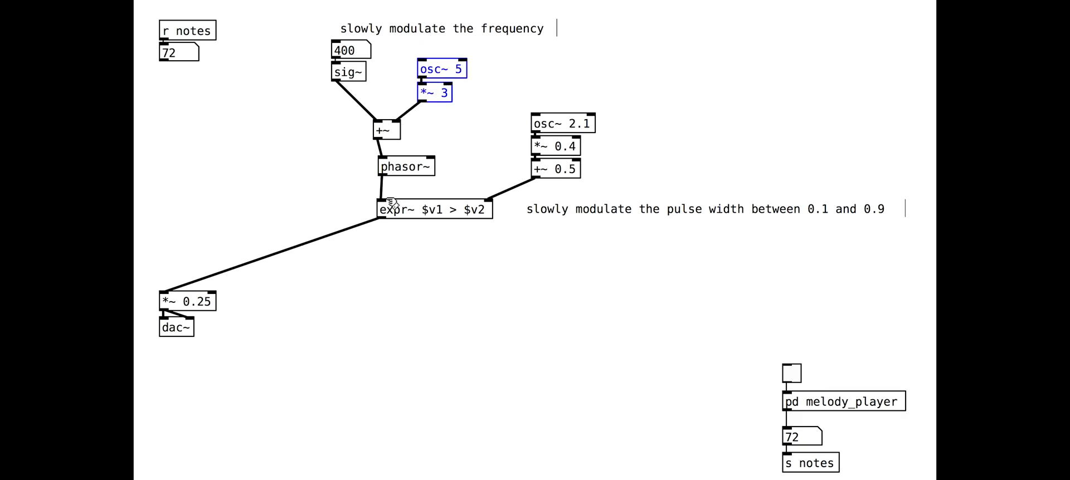
mouse_move(389, 87)
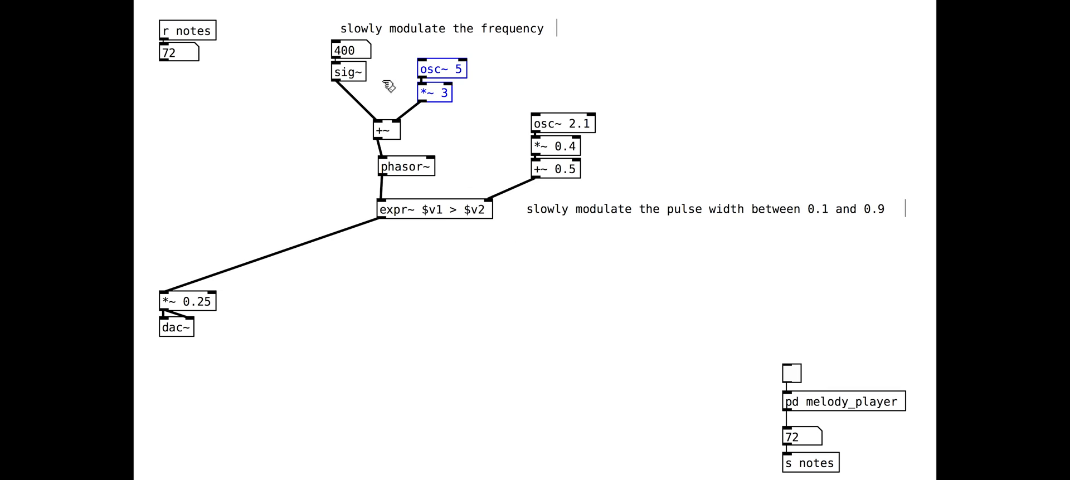
mouse_move(368, 206)
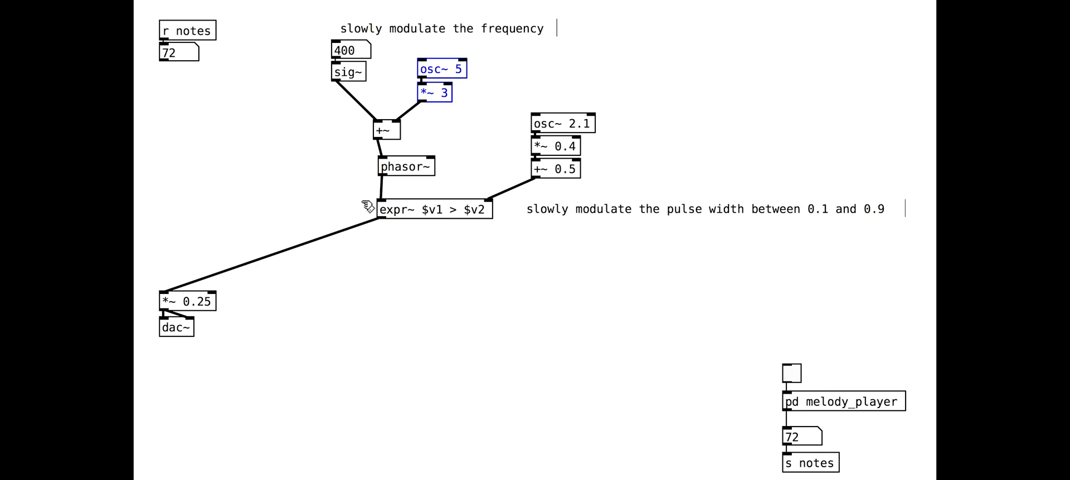
mouse_move(344, 33)
text(pd string_synth)
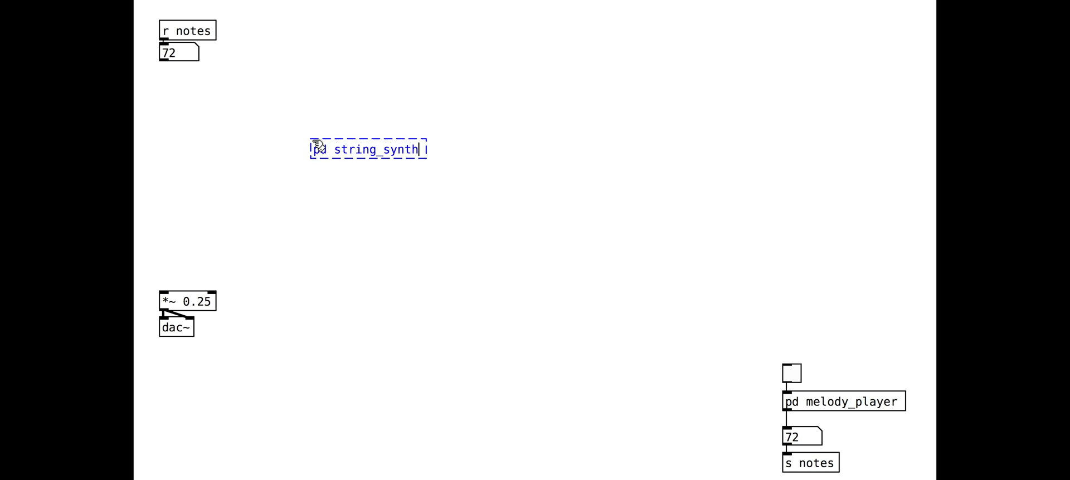
Name the encapsulated subpatch pd string_synth, wire mtof to frequency, and add outlet~.
double_click(367, 149)
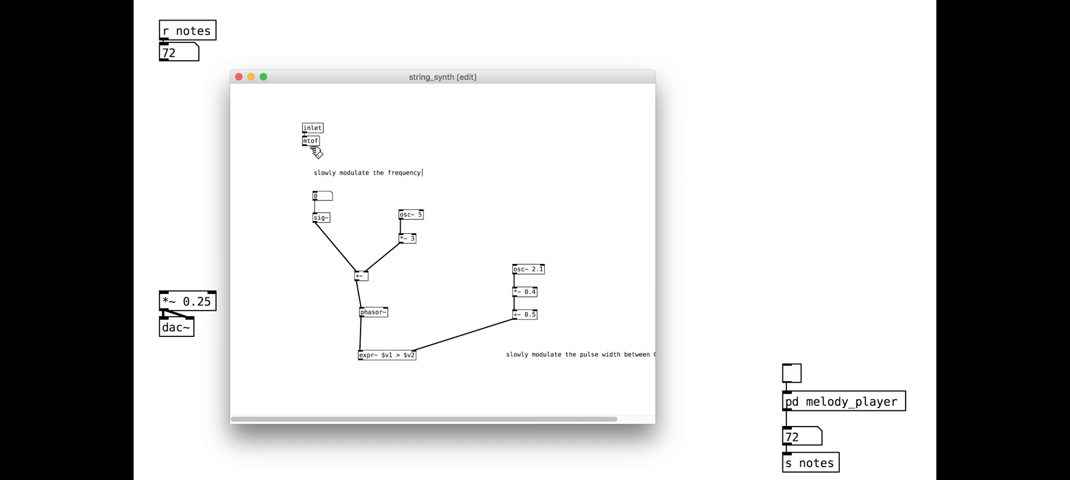
drag(310, 141, 294, 171)
text(outlet~)
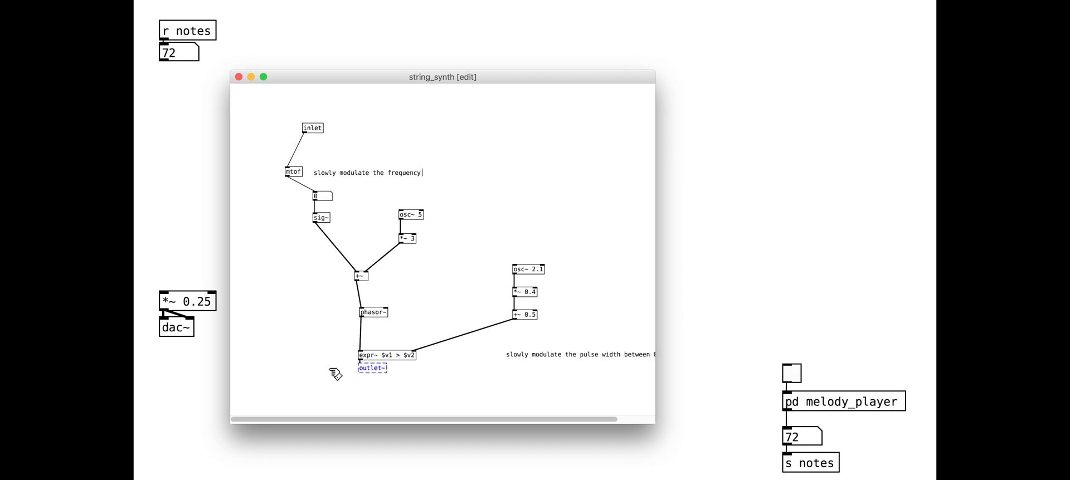
click(239, 76)
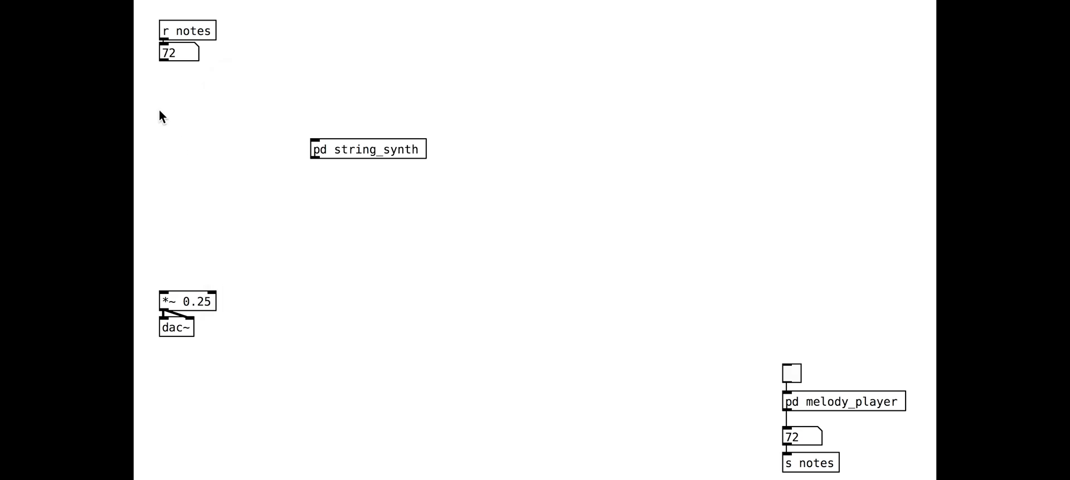
drag(368, 148, 225, 140)
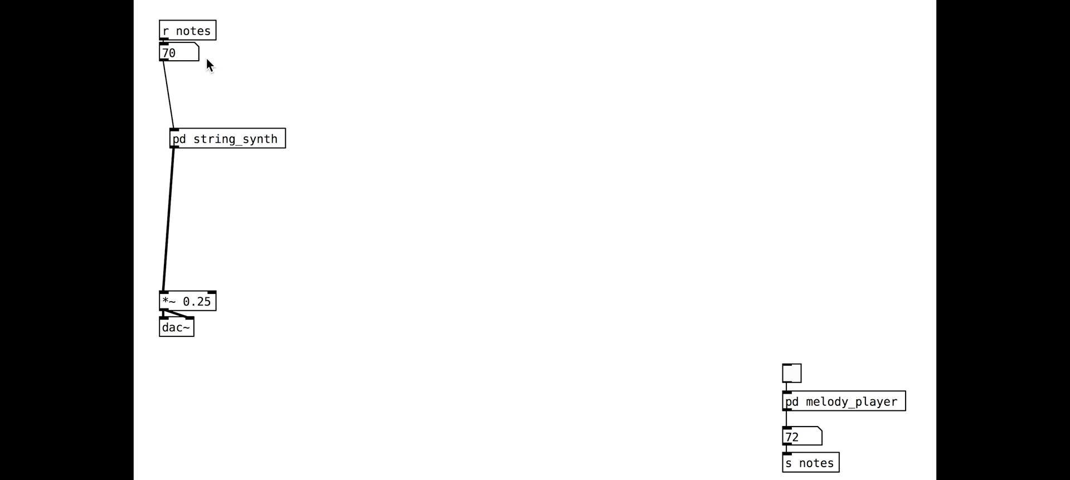
click(791, 371)
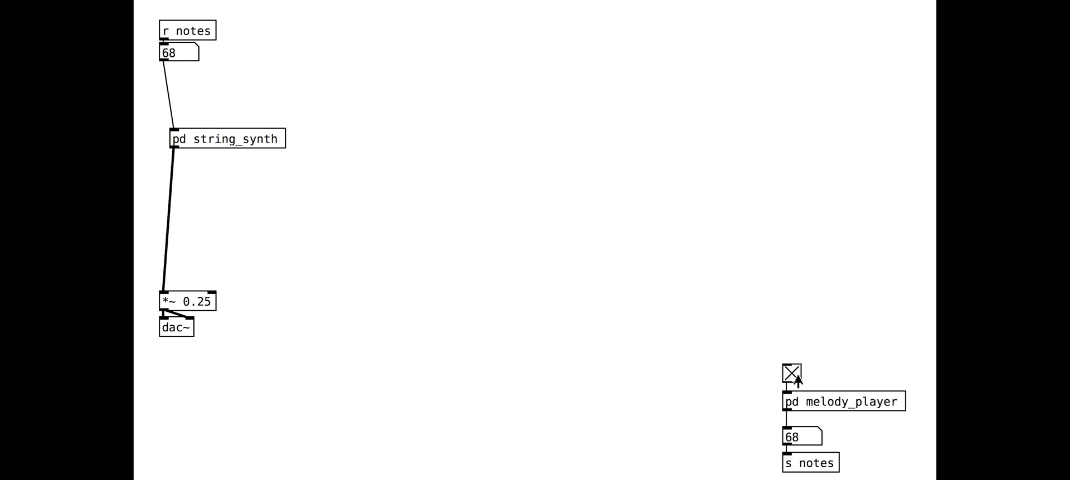
click(791, 371)
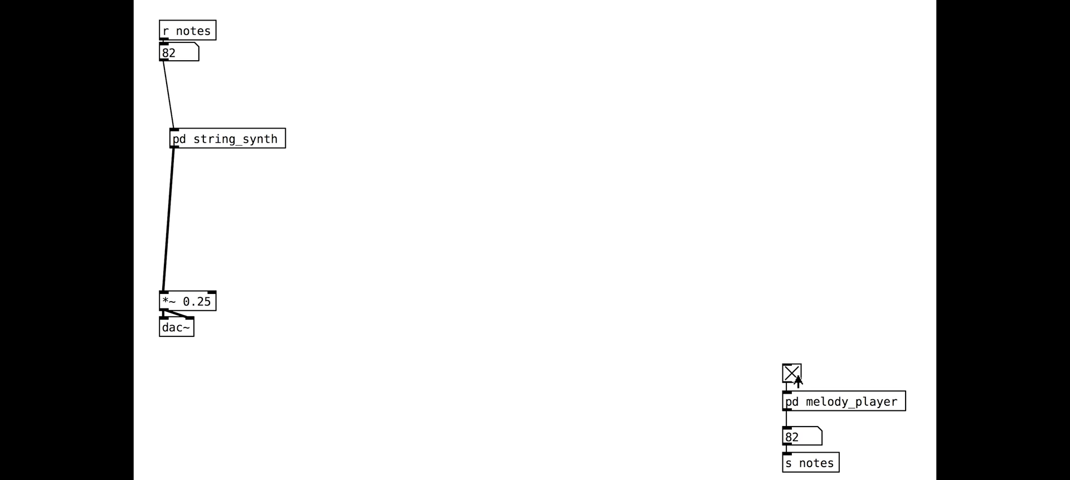
click(790, 372)
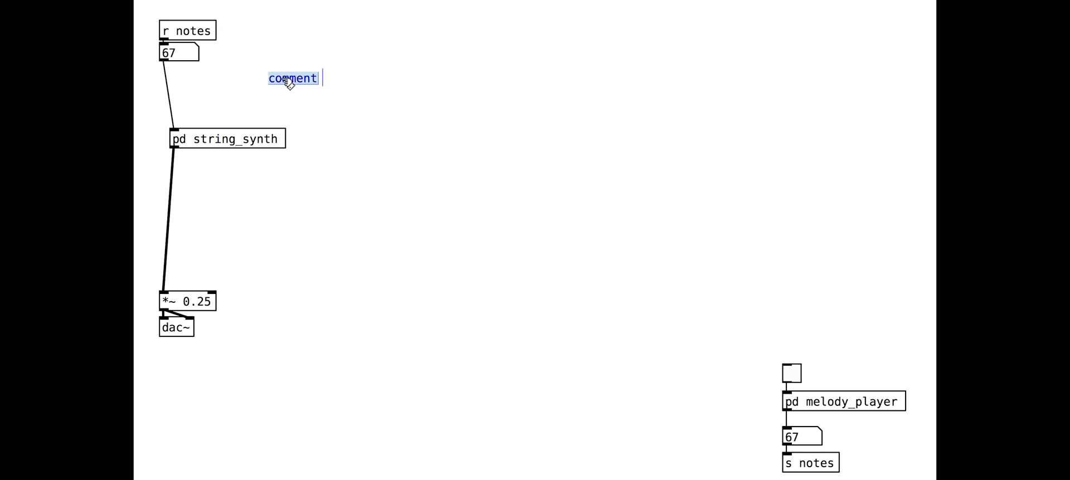
Inside string_synth, move the oscillator chain into a new pd stringVoice subpatch.
text(lets add an e)
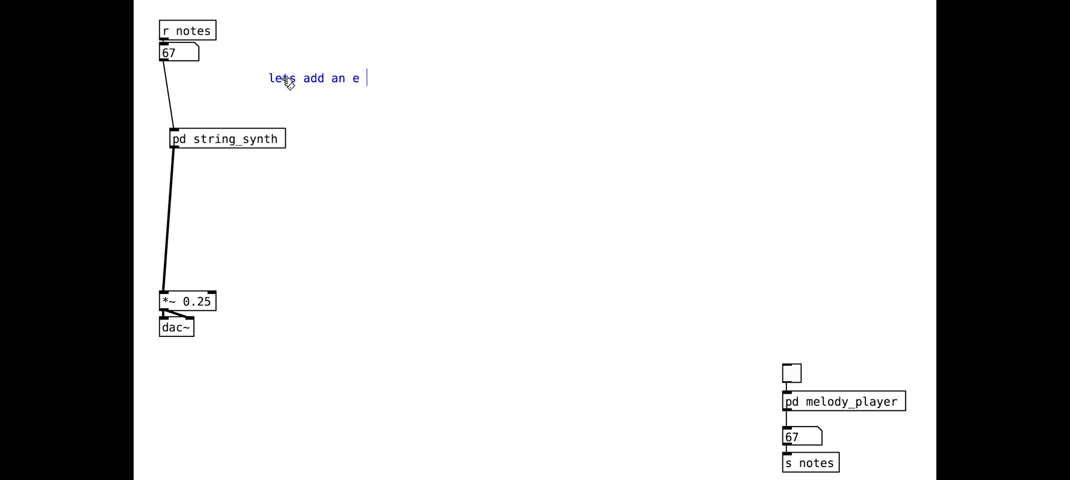
double_click(226, 139)
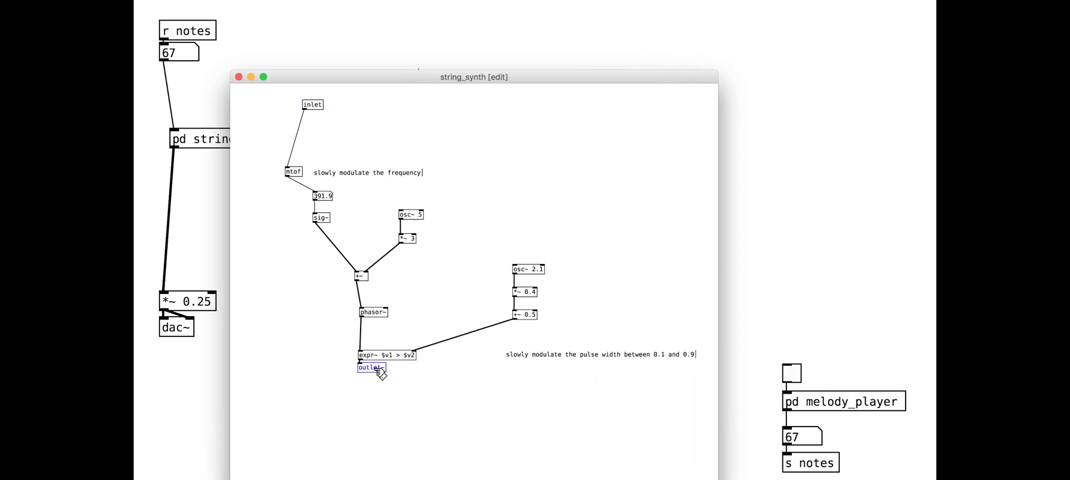
drag(368, 369, 351, 444)
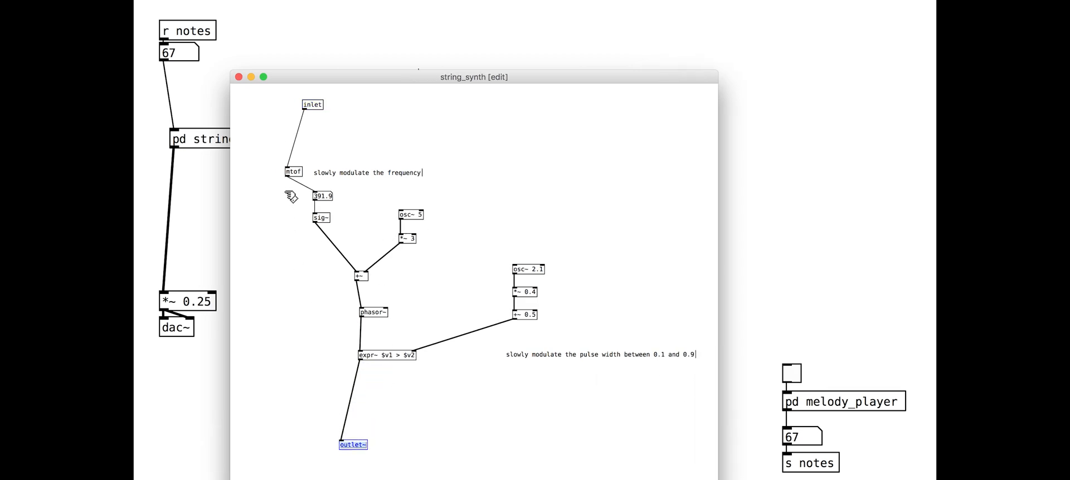
drag(290, 197, 526, 371)
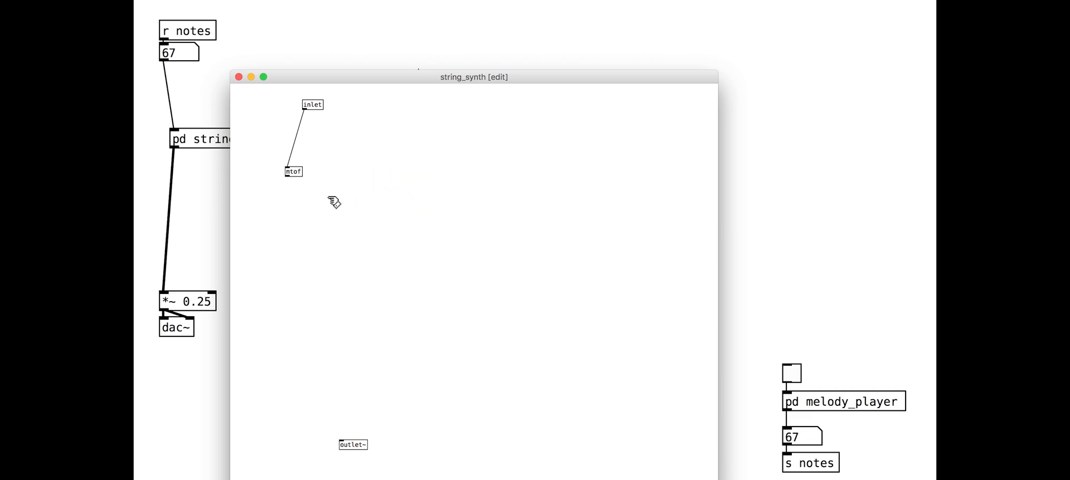
click(292, 185)
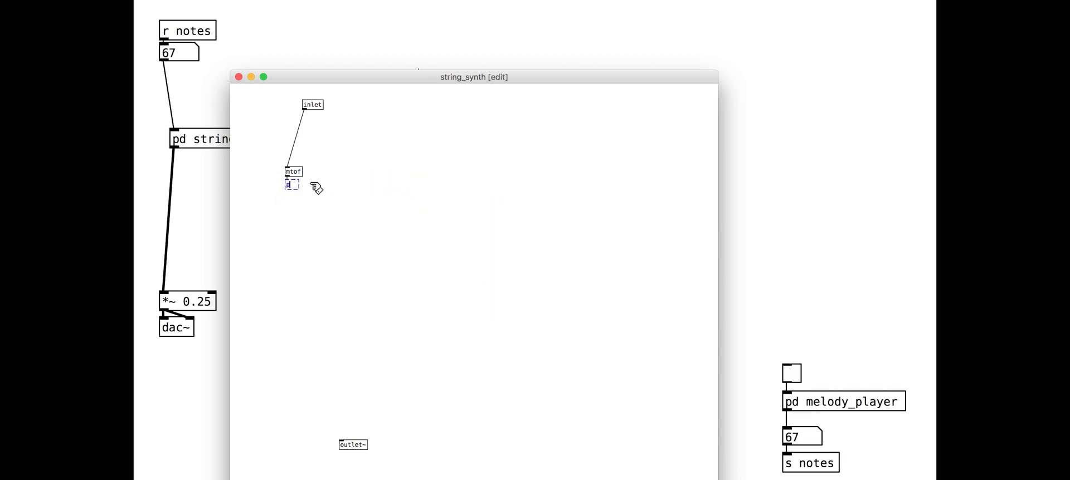
text(pd stri)
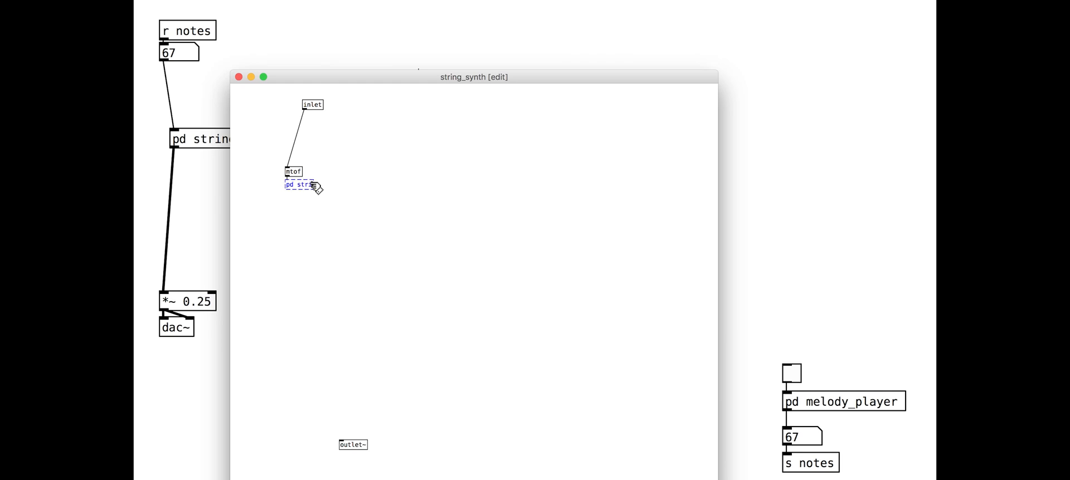
double_click(300, 185)
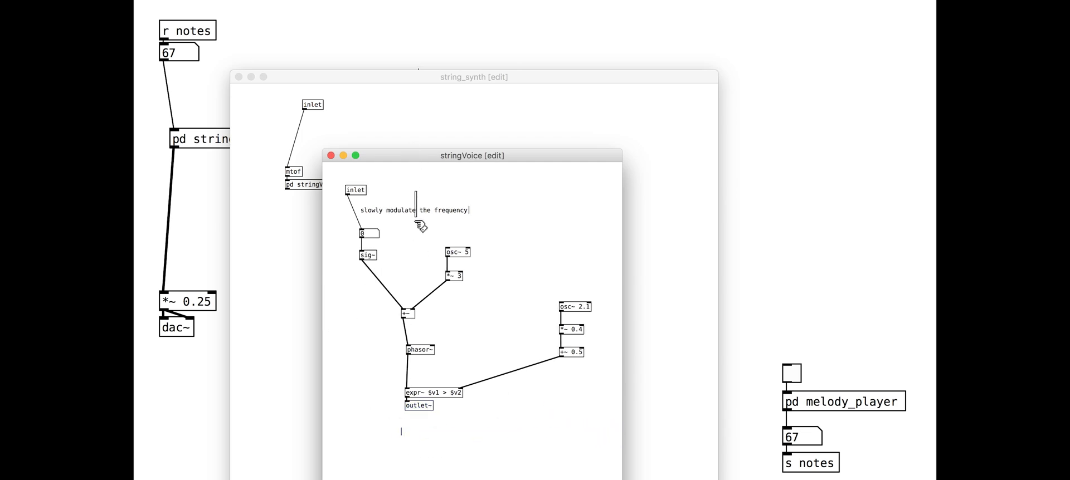
Reposition inlet, mtof and stringVoice, and add a *~ feeding outlet~.
click(331, 156)
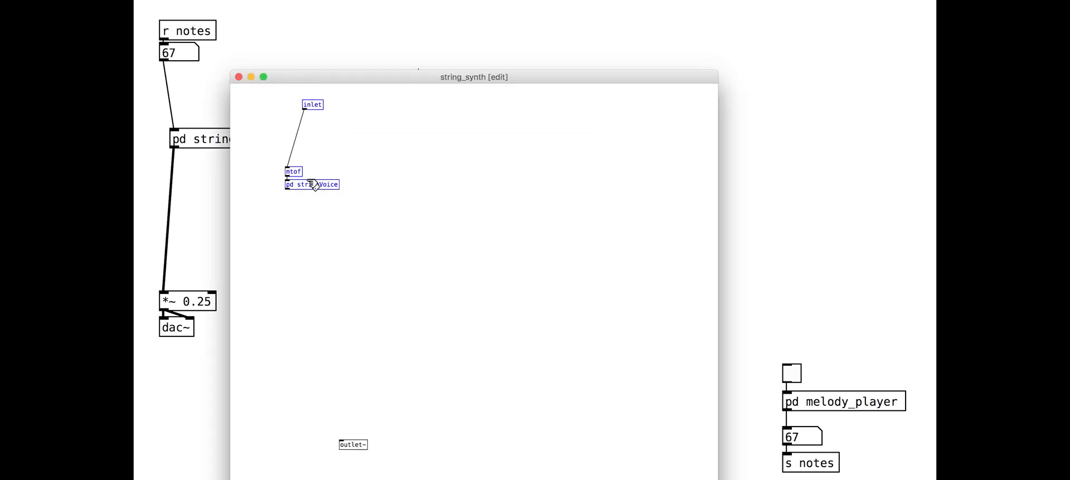
drag(312, 104, 328, 191)
text(t i b)
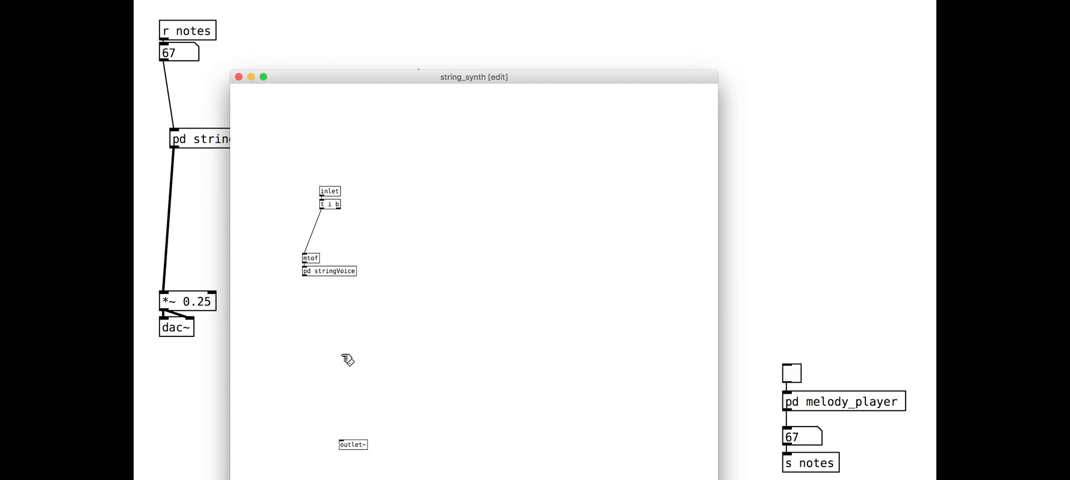
click(328, 271)
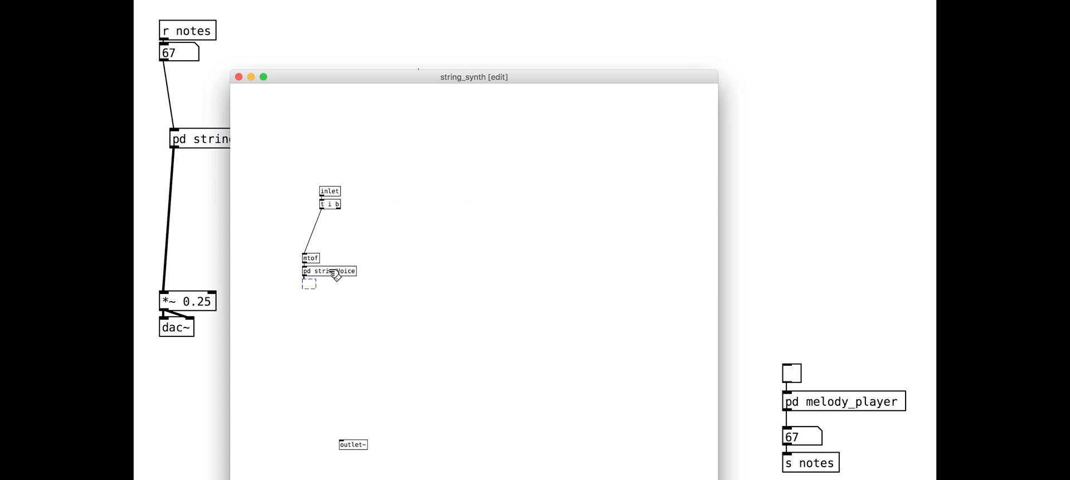
drag(307, 286, 344, 358)
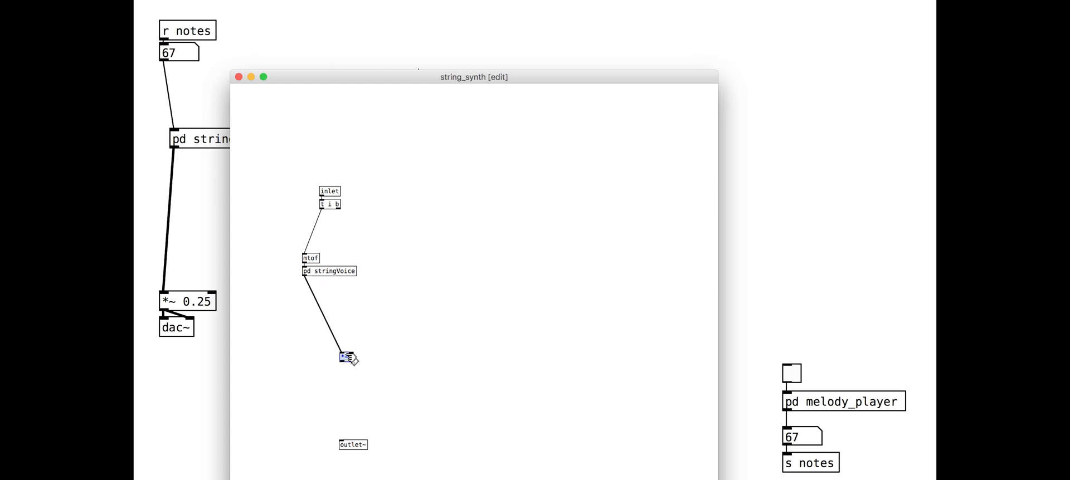
drag(346, 358, 351, 444)
text(sel 0)
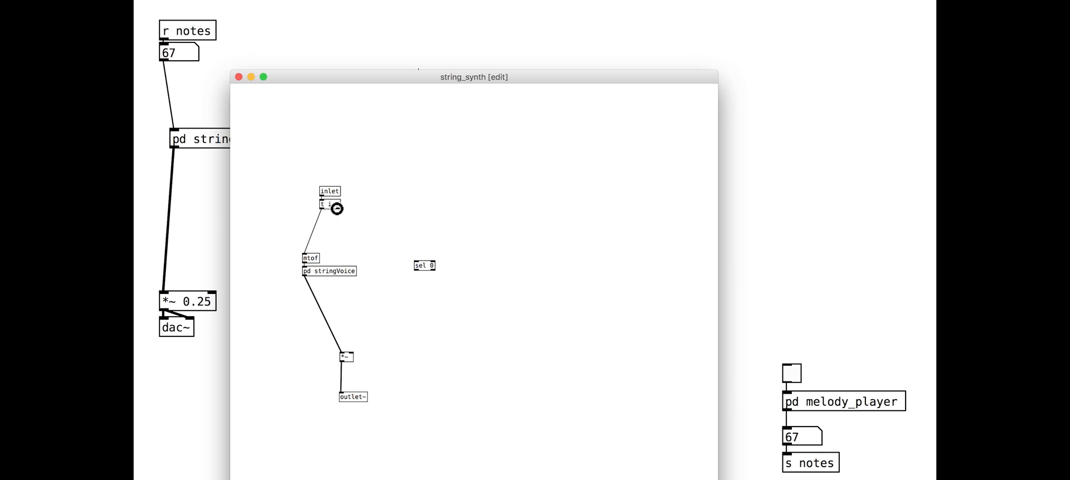
Wire velocity into sel 0 and comment the note-off and attack time logic.
drag(334, 209, 418, 266)
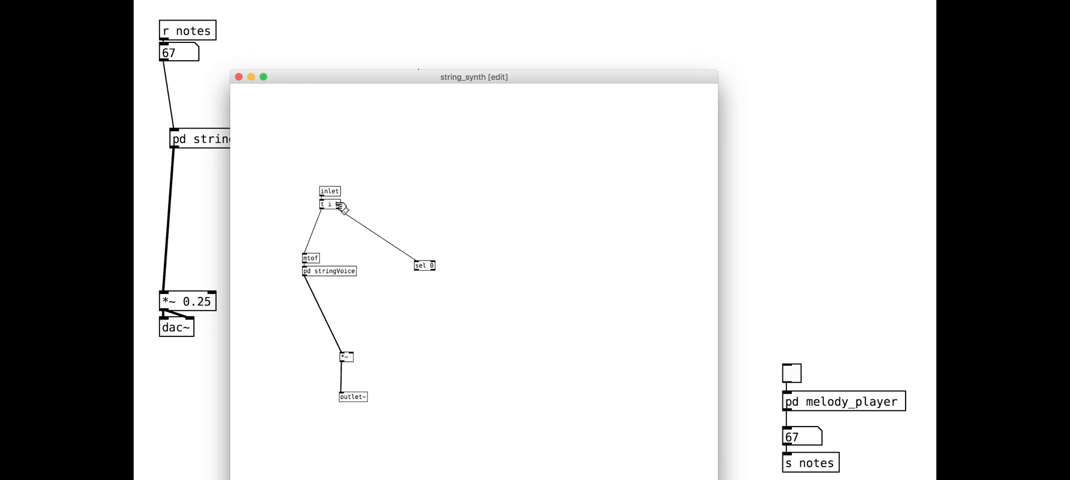
double_click(330, 206)
text(is it a note on or a note off)
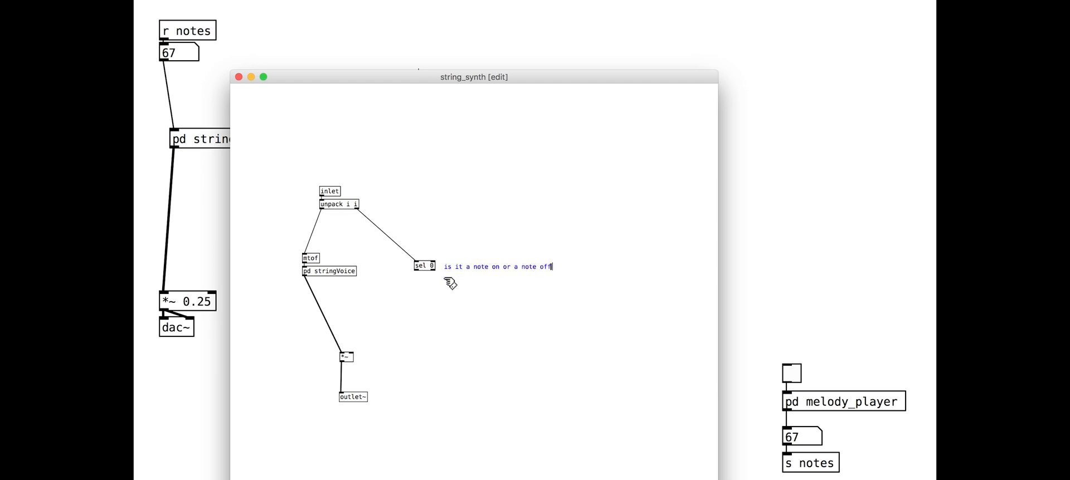
text(?)
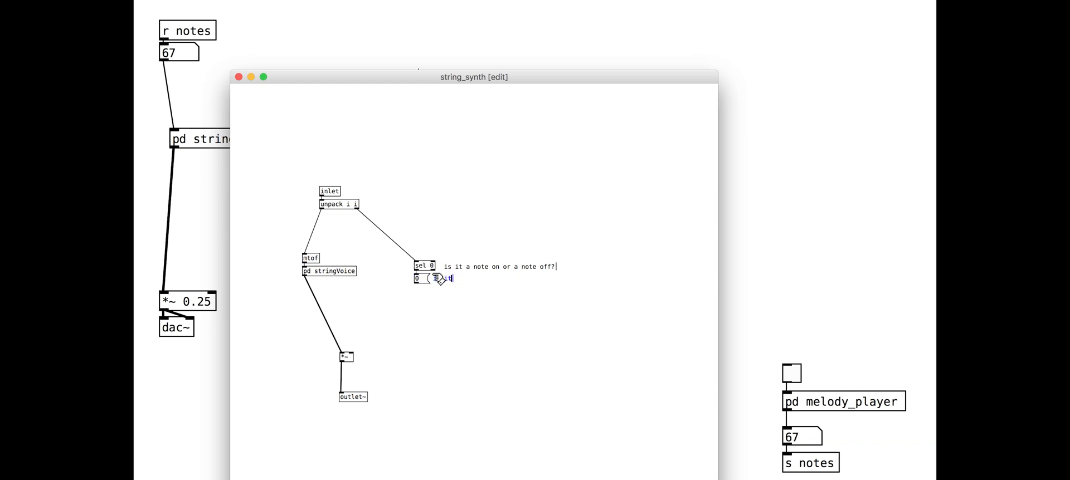
text(it is 0, then 0)
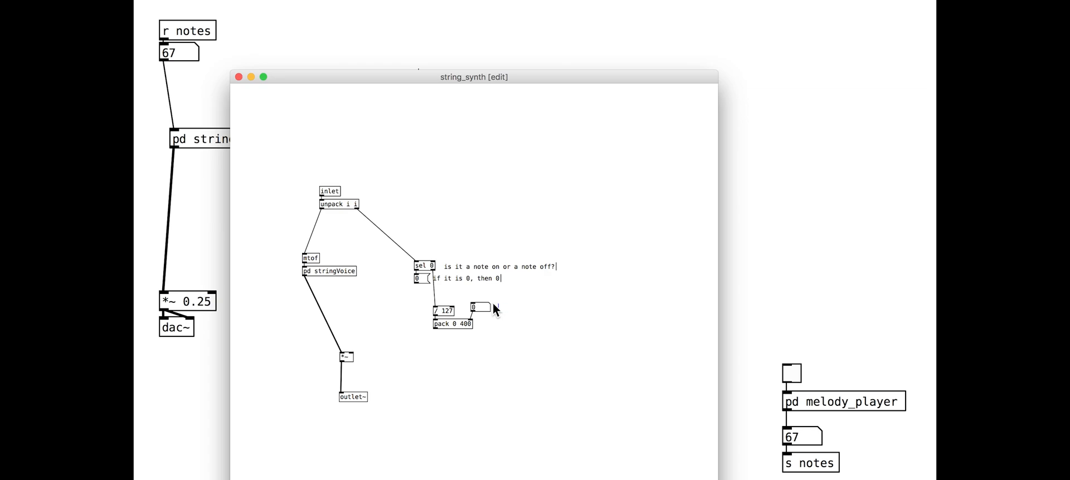
text(attack time)
text(release time)
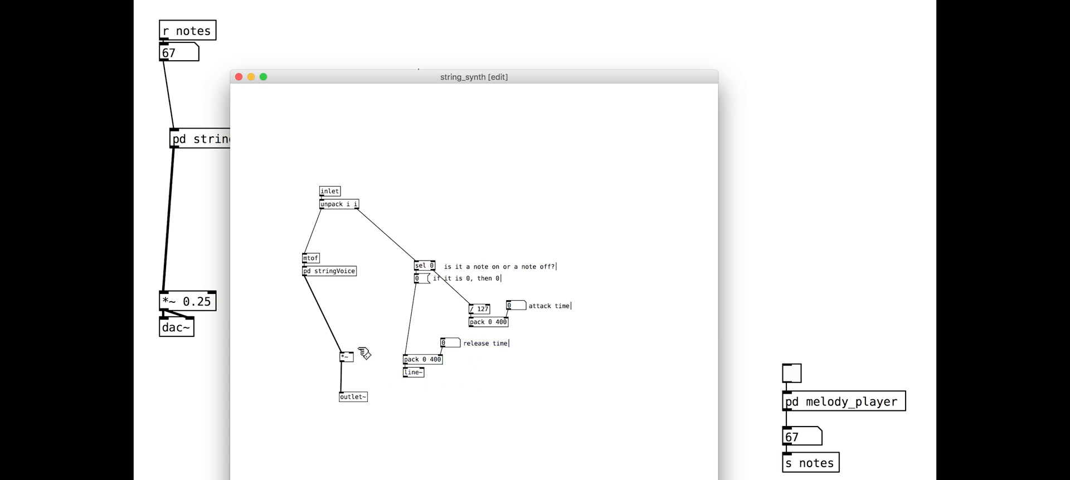
Connect line~ into the *~ multiplier and rearrange the attack time objects.
drag(345, 357, 317, 416)
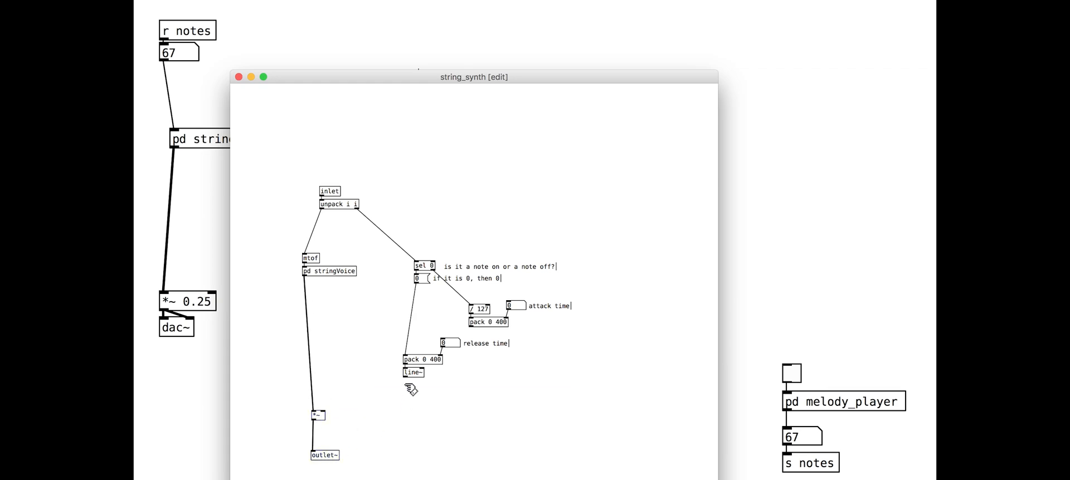
drag(412, 379, 322, 416)
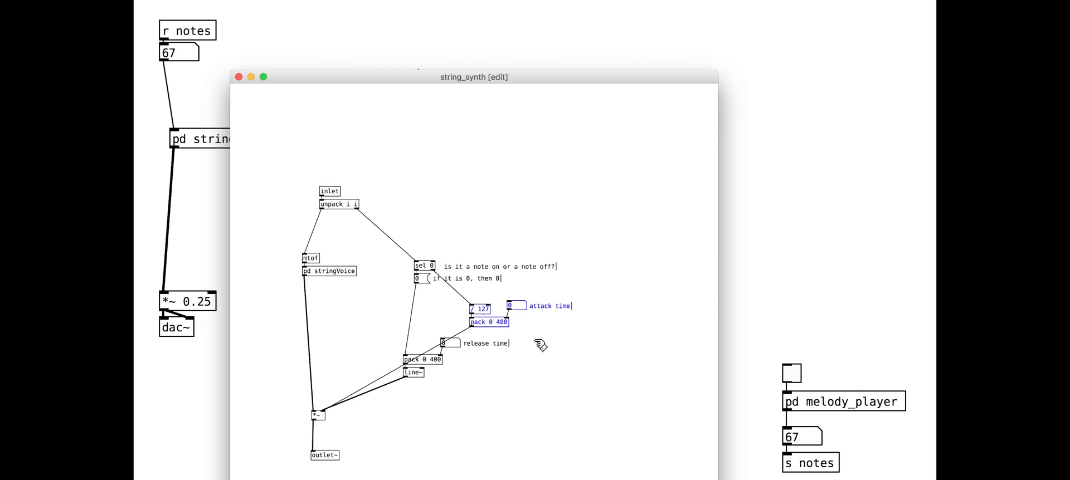
drag(477, 308, 553, 353)
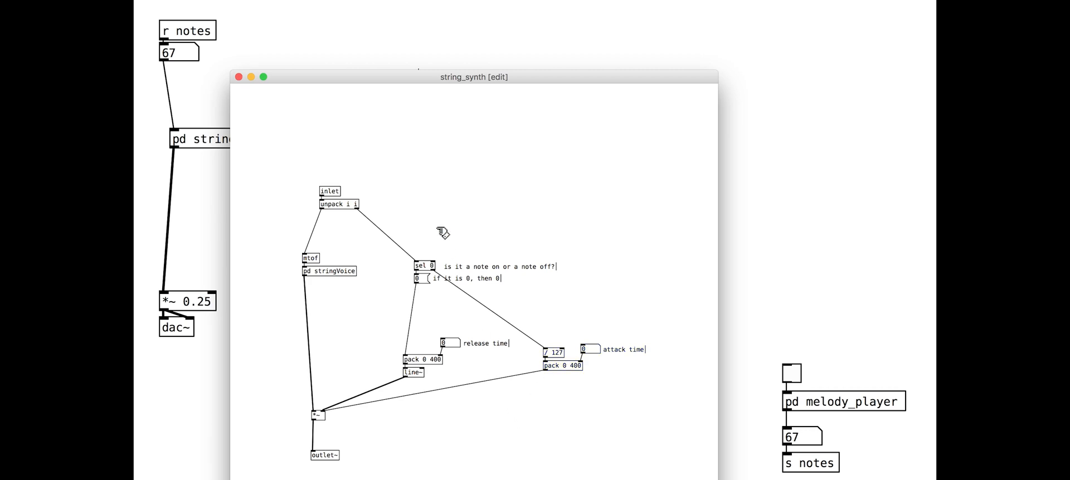
Make 60 100 and 60 0 test messages and set the release time to 200.
click(240, 77)
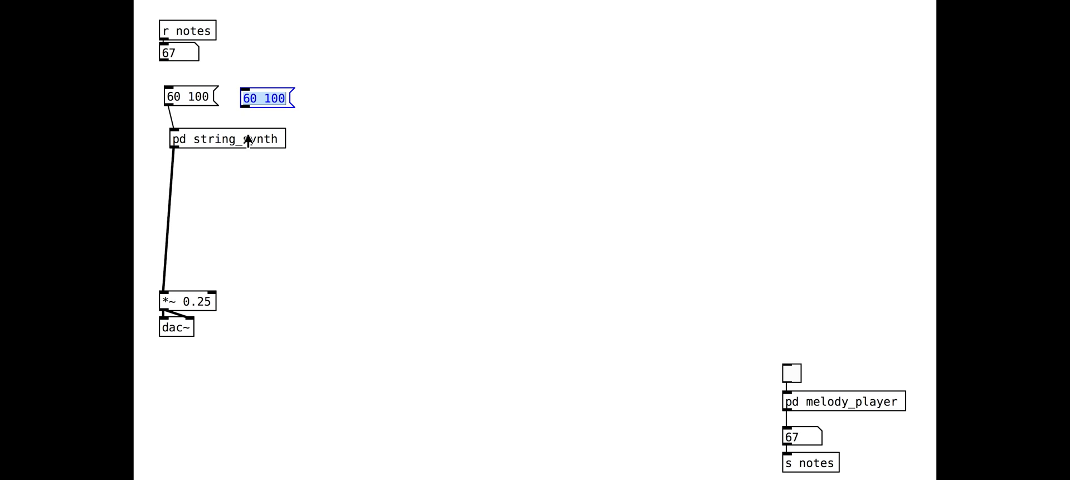
double_click(223, 138)
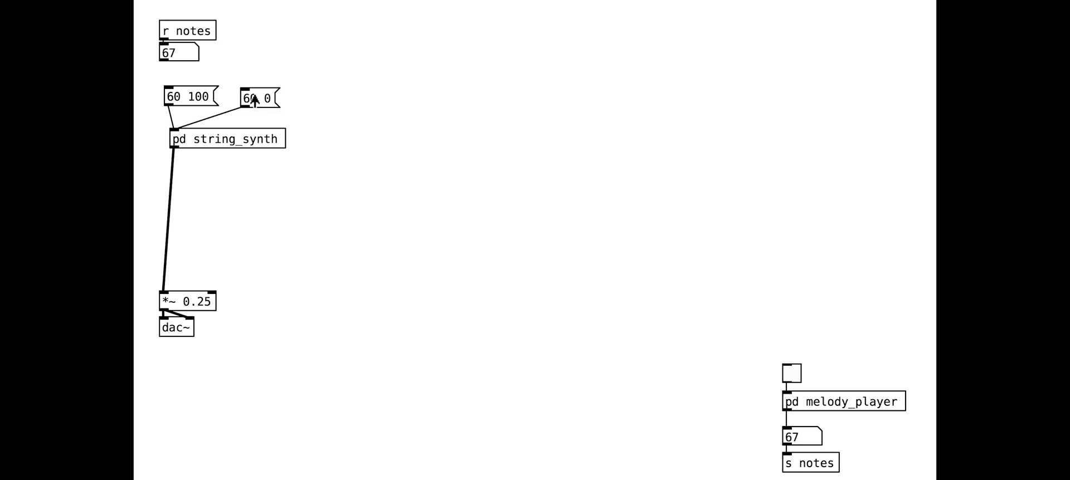
double_click(225, 138)
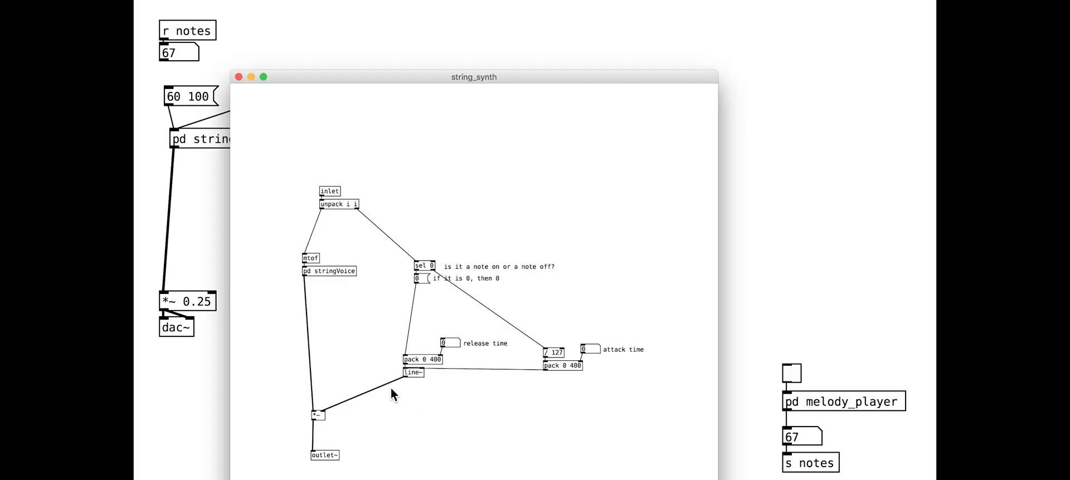
click(411, 373)
text(2000)
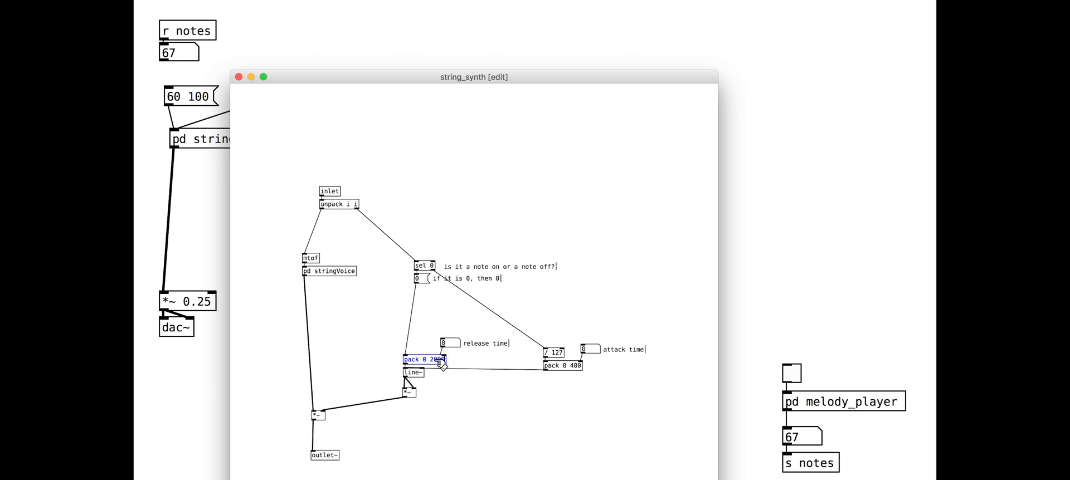
click(239, 76)
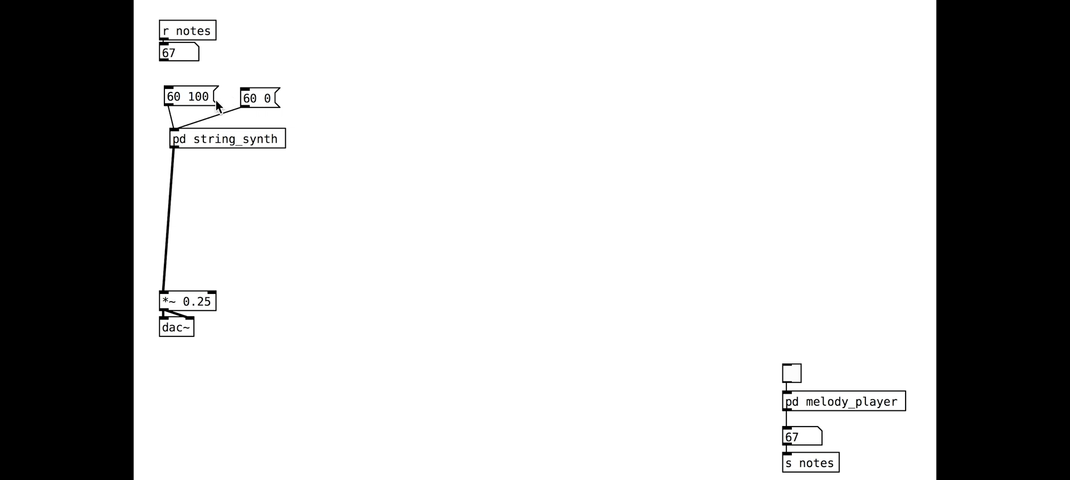
mouse_move(267, 106)
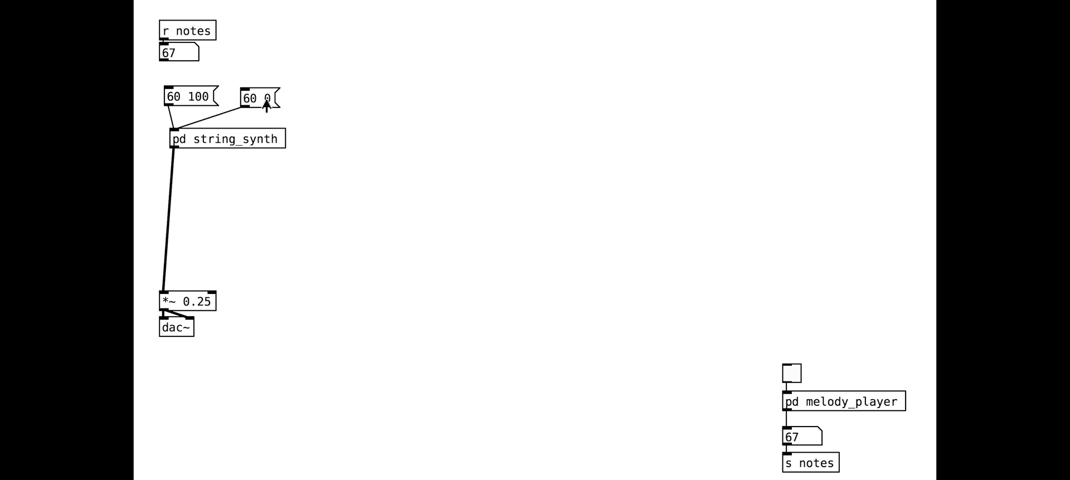
mouse_move(307, 95)
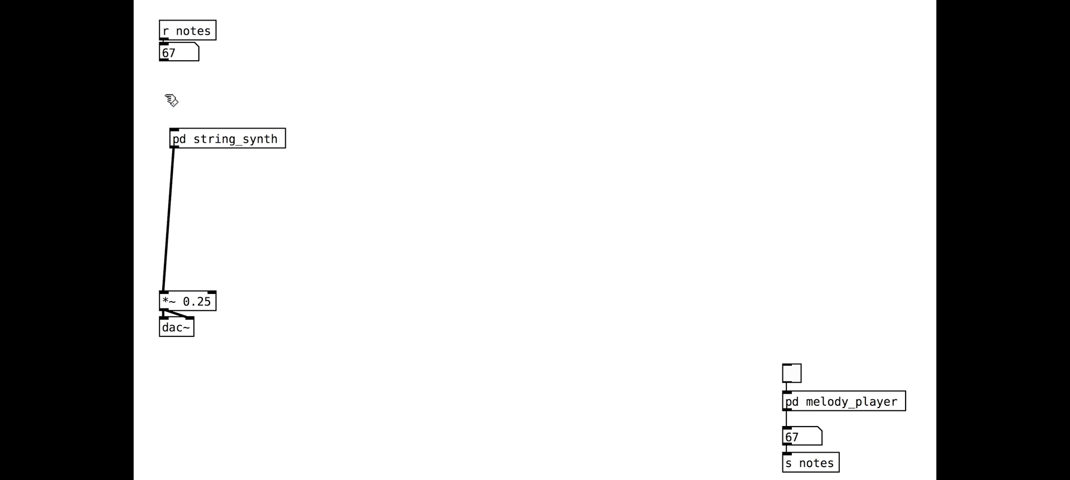
click(227, 139)
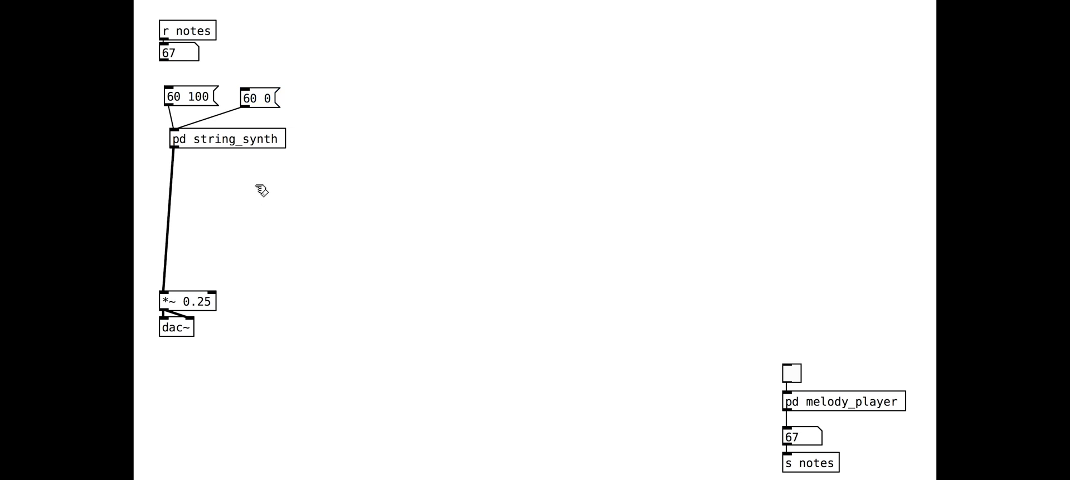
Wrap the envelope objects in pd att_rel_env and wire unpack's velocity into it.
double_click(225, 139)
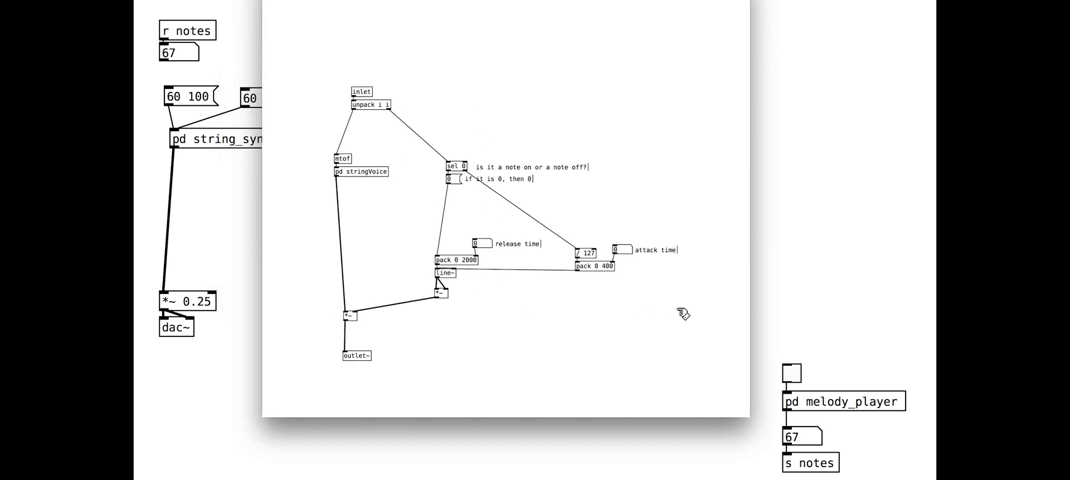
mouse_move(588, 320)
text(pd att_rel_env)
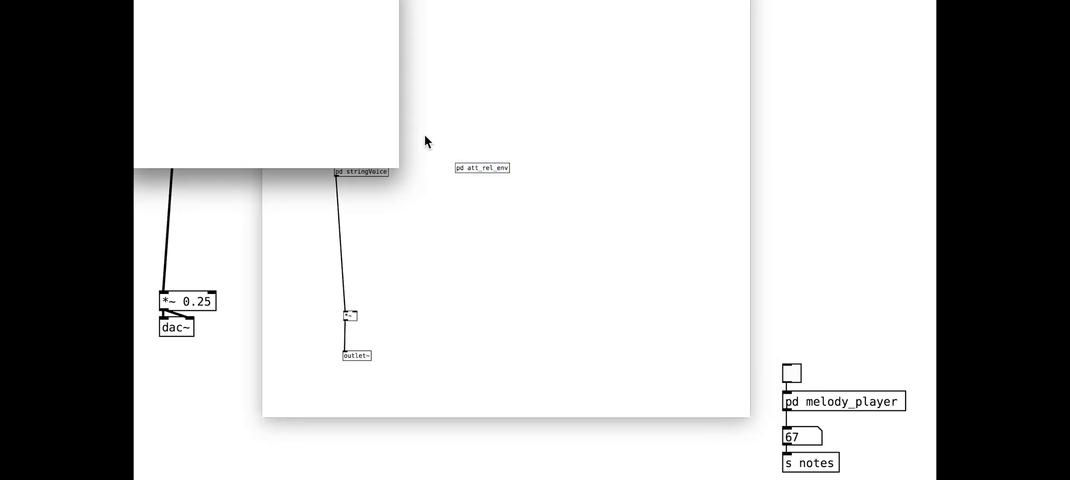
double_click(481, 168)
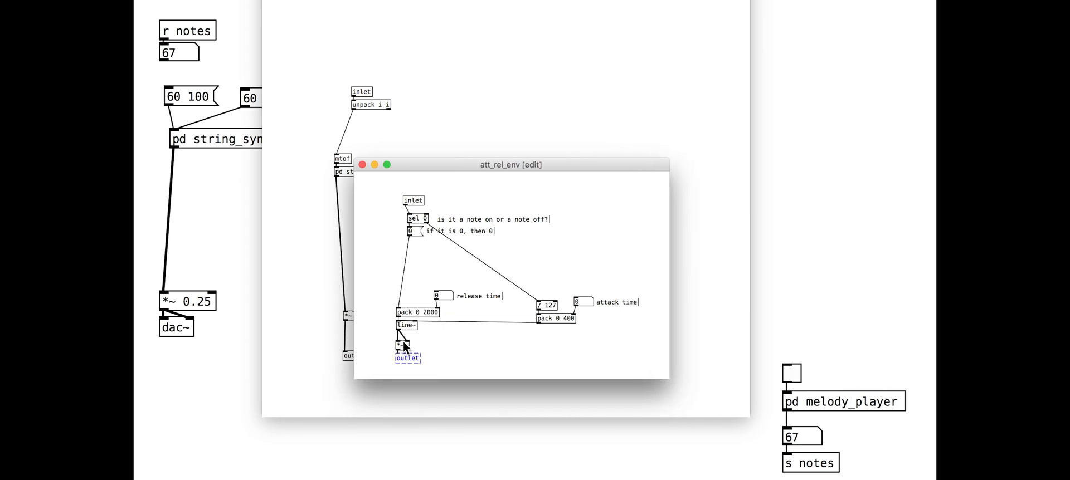
click(362, 164)
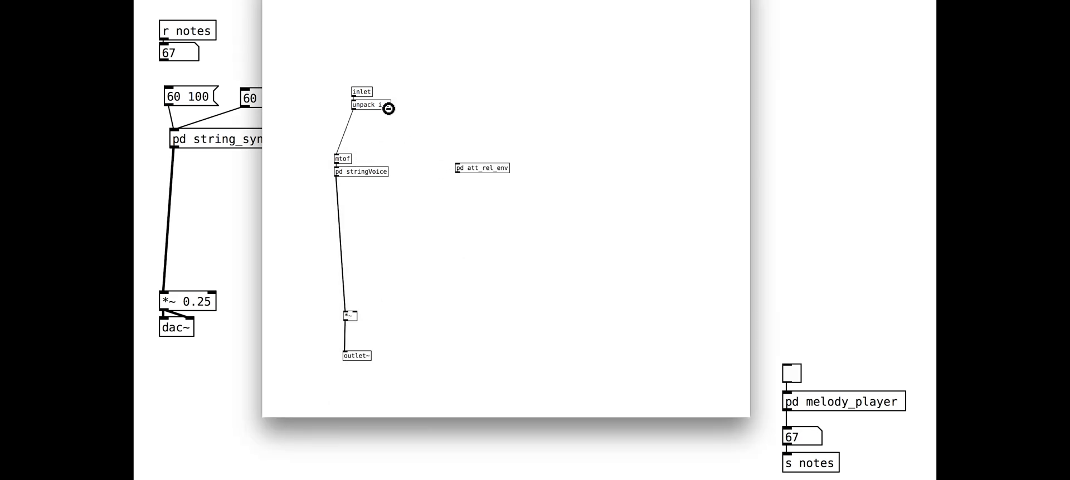
drag(388, 107, 408, 264)
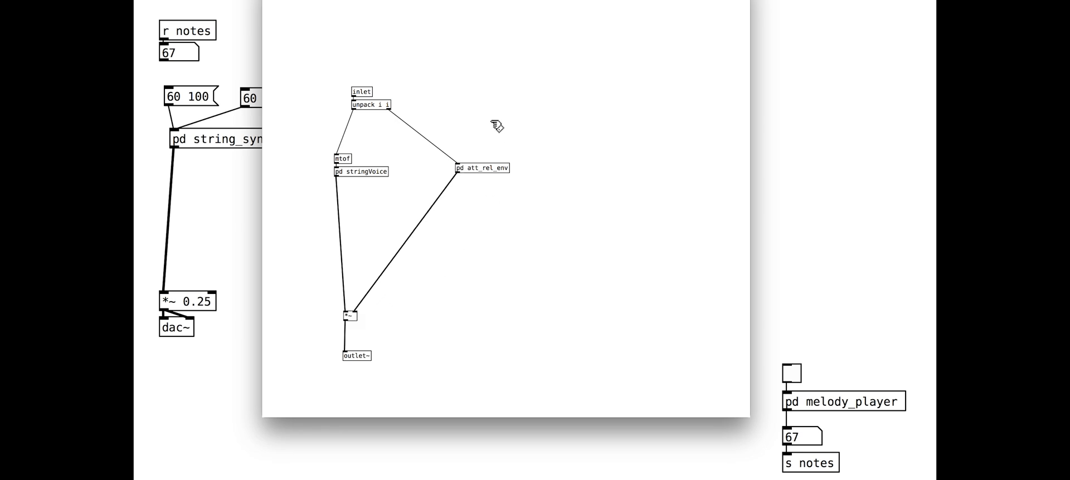
mouse_move(495, 126)
text(will save this)
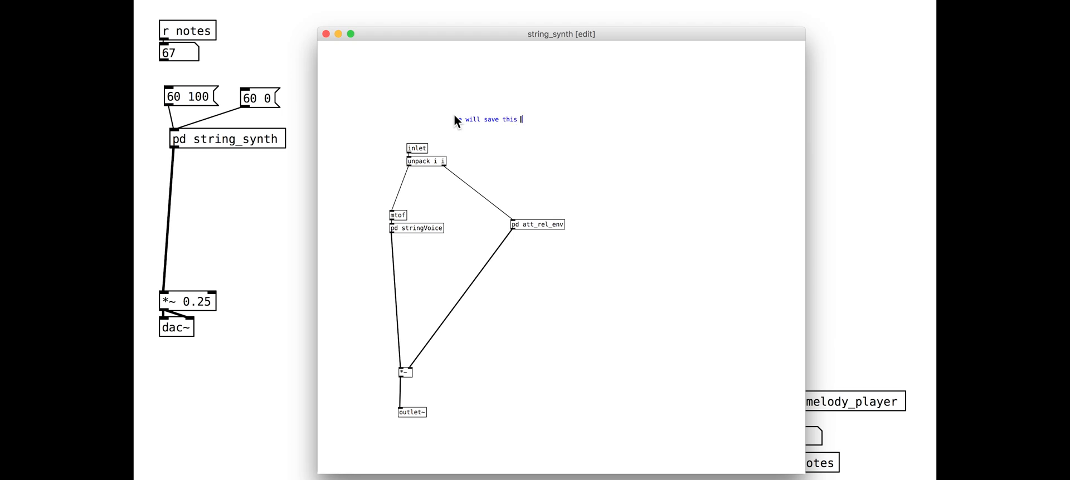
Add comments saying to save the voice as a new patch named string_synth.cl.pd.
text(as a new)
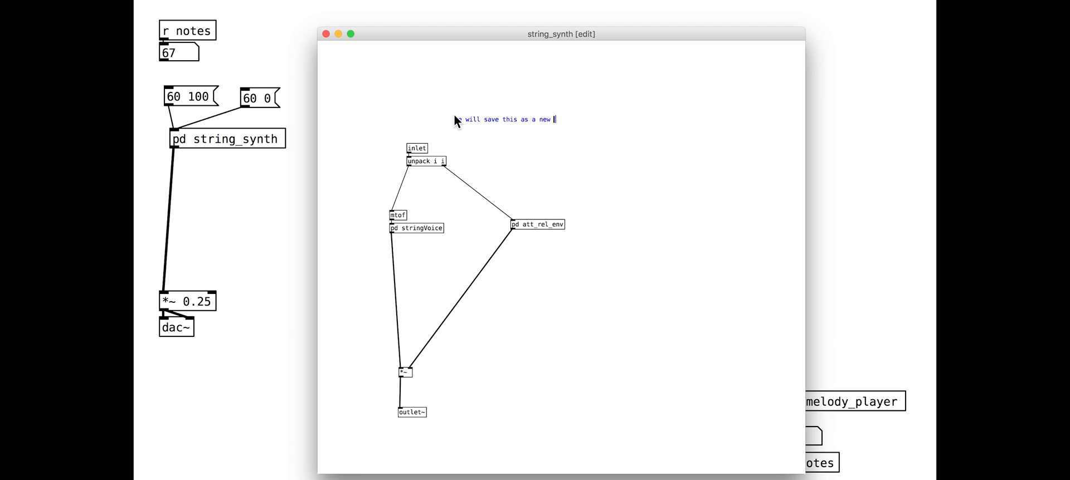
text(patch)
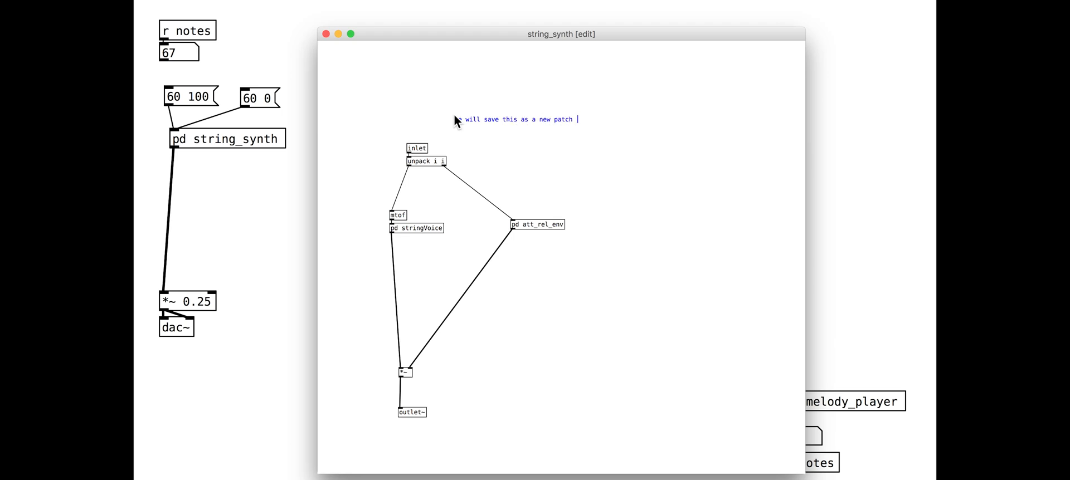
text(so that we can use)
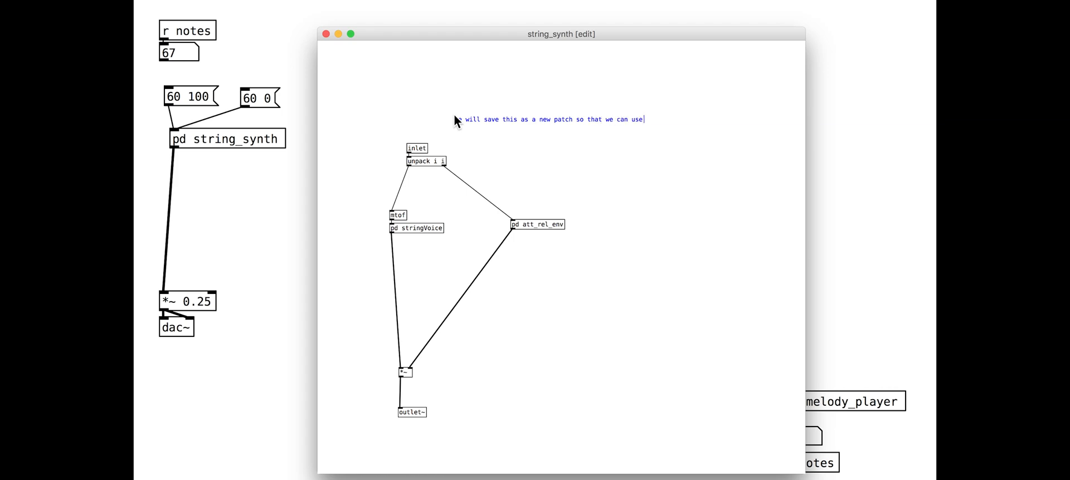
text(it in)
text(save as... e.g.)
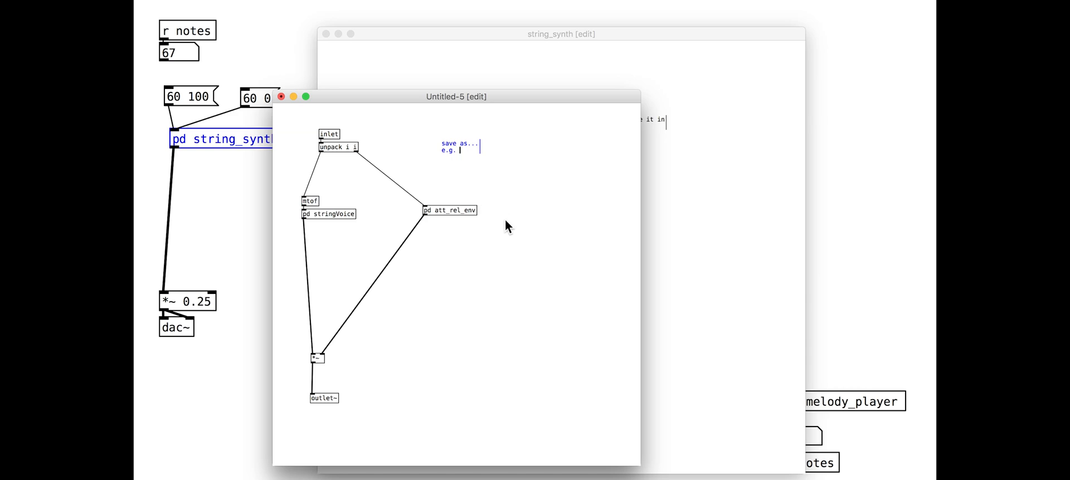
text(string_synth)
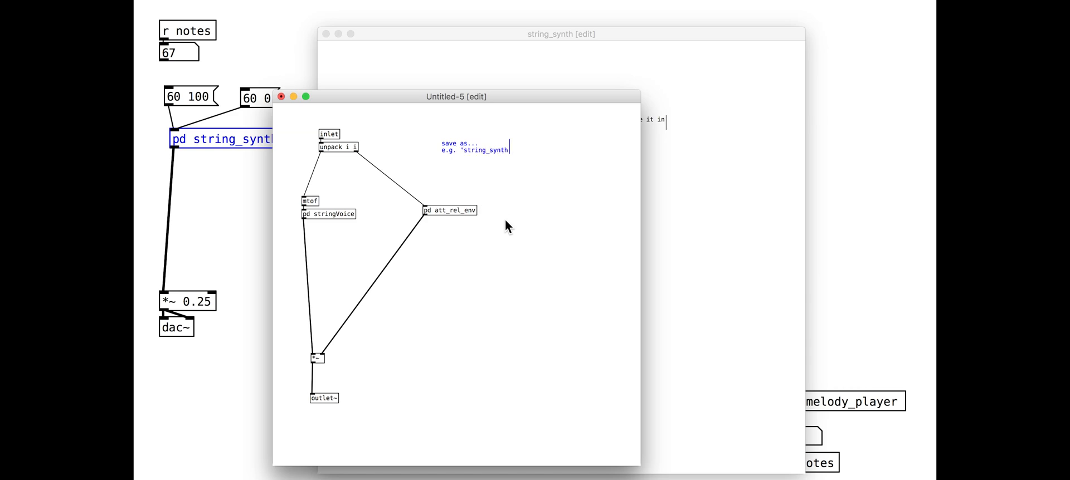
text(.cl.pd")
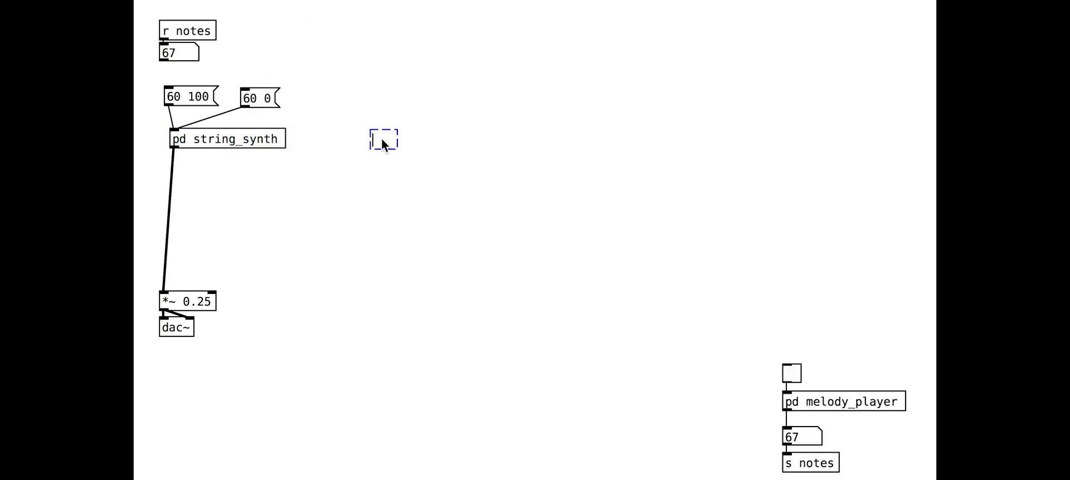
Swap pd string_synth for clone string_synth.cl 16, wiring its outlet into *~ 0.25.
text(clone string_synth.cl)
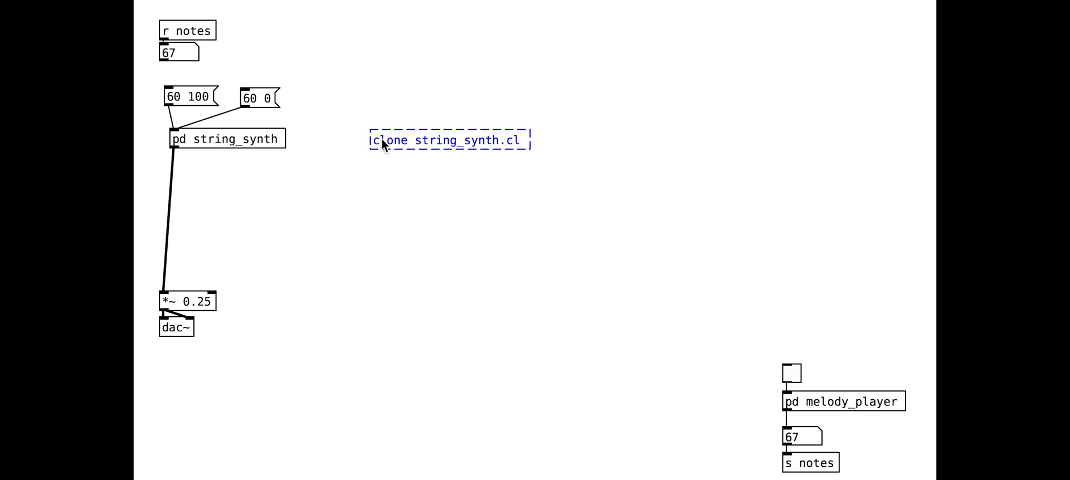
text(8)
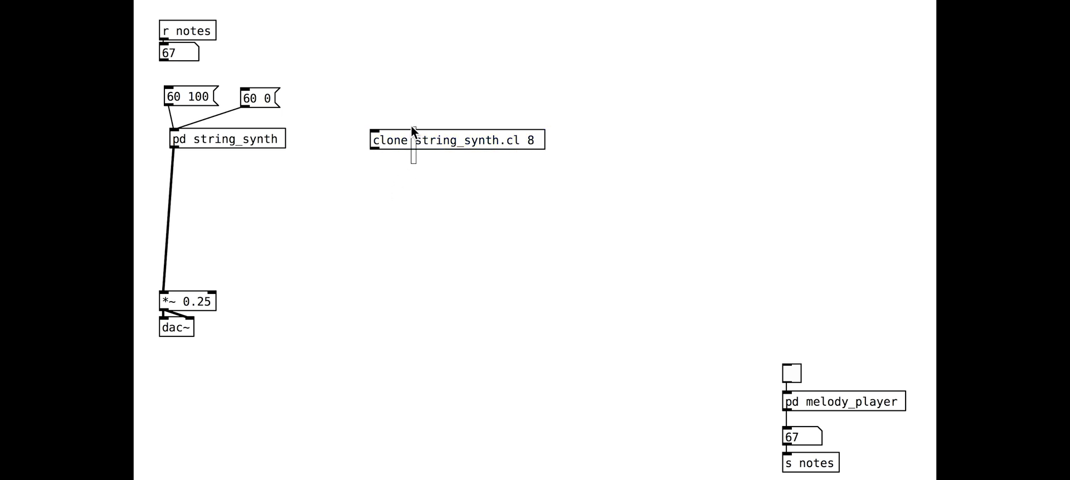
text(16)
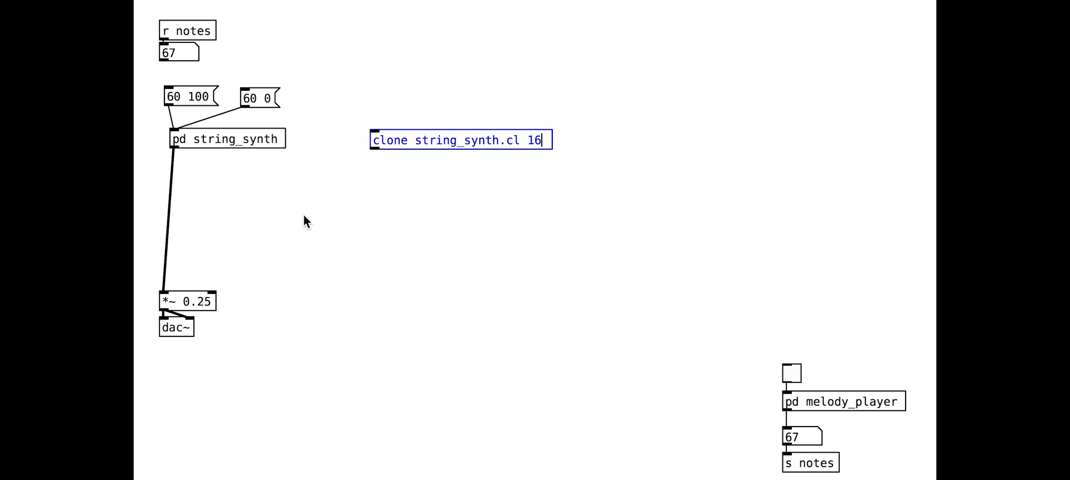
click(225, 139)
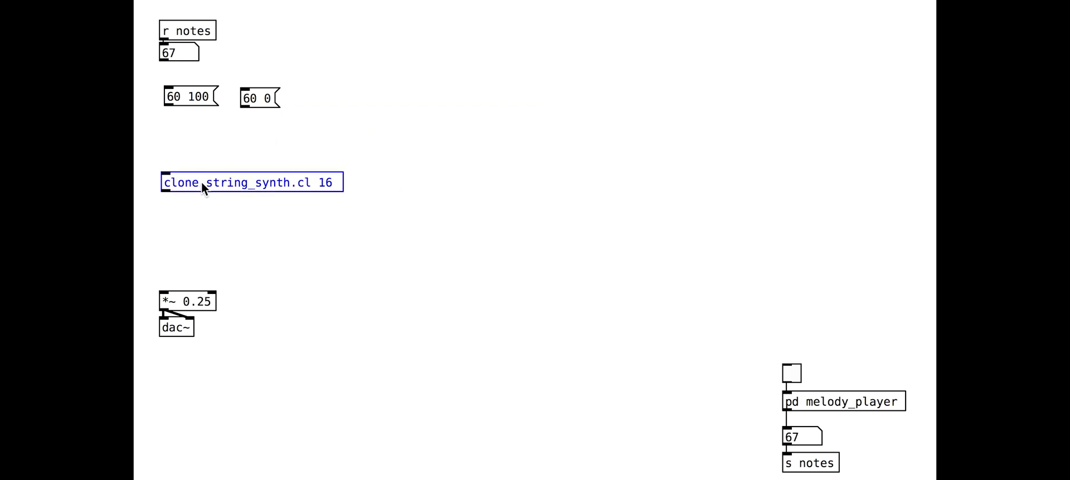
drag(163, 192, 167, 292)
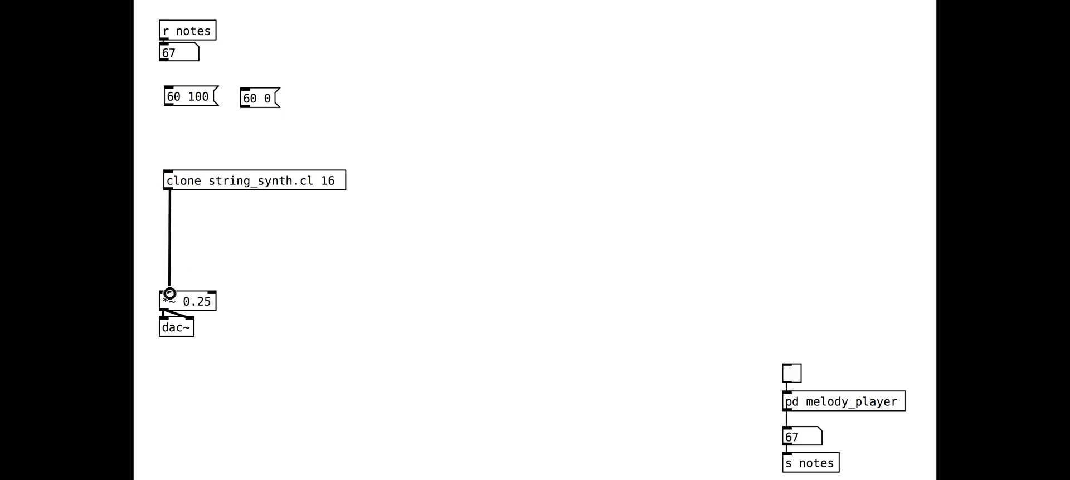
Comment 'how to route the correct voices?? with [poly]' and feed poly 16 1, pack 0 0 0 into clone.
text(how to route the correct voices??)
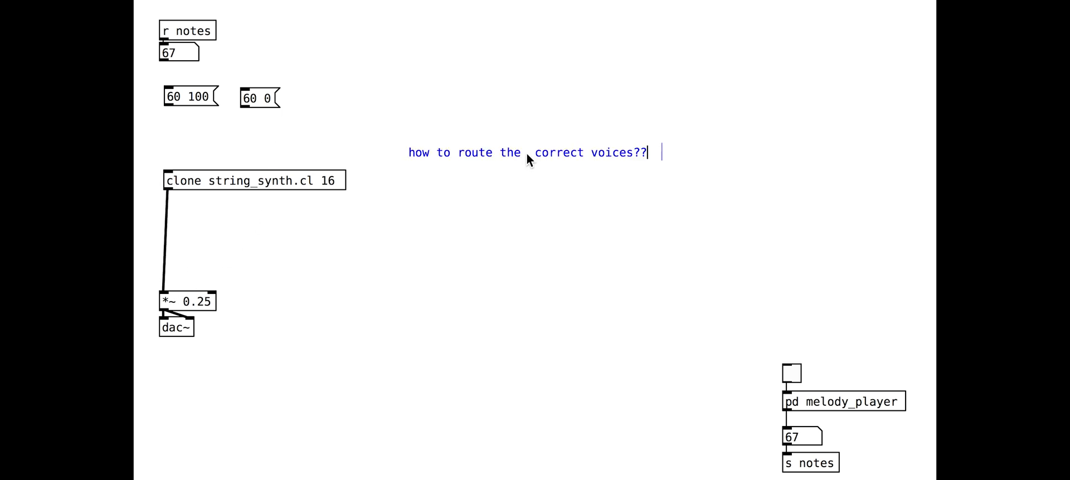
text(with [poly])
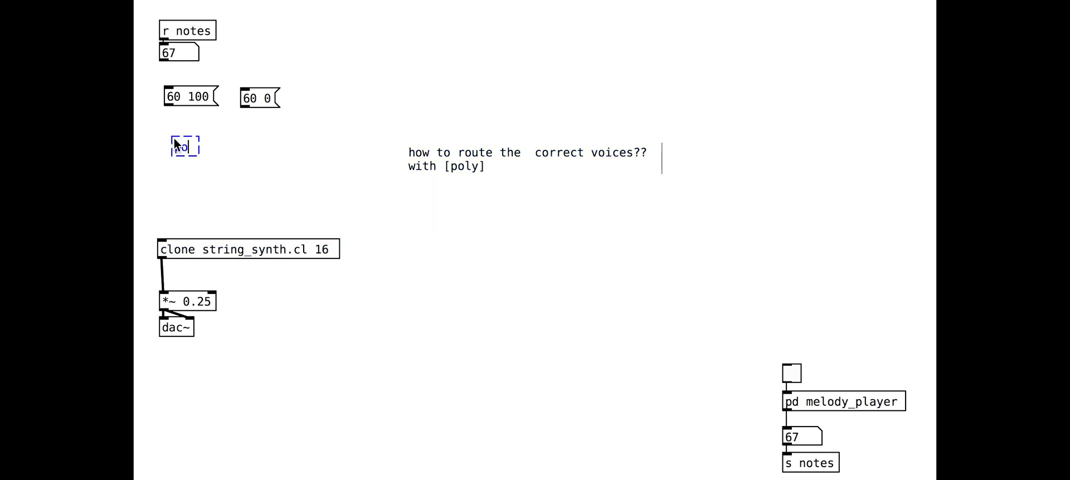
text(poly 16 1)
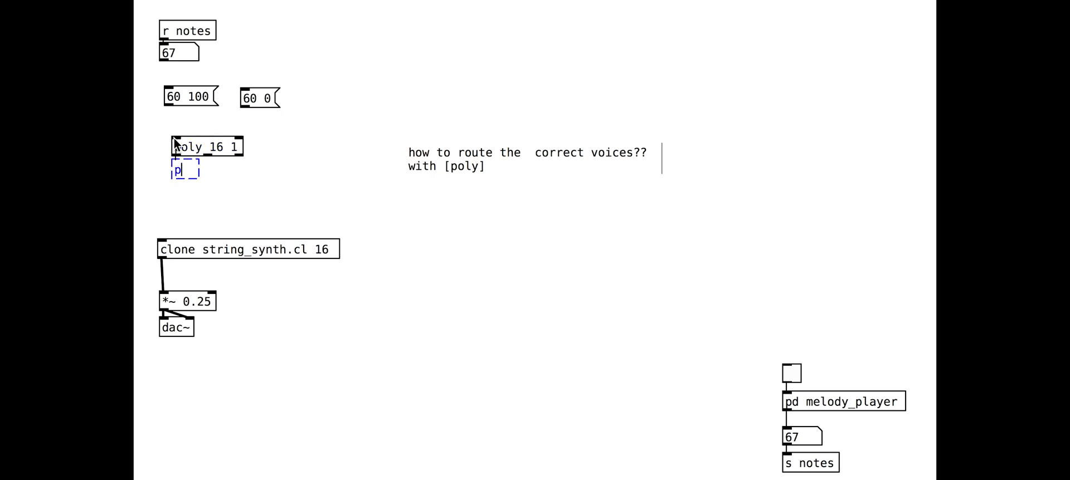
text(ack 0 0 0)
text(- 1)
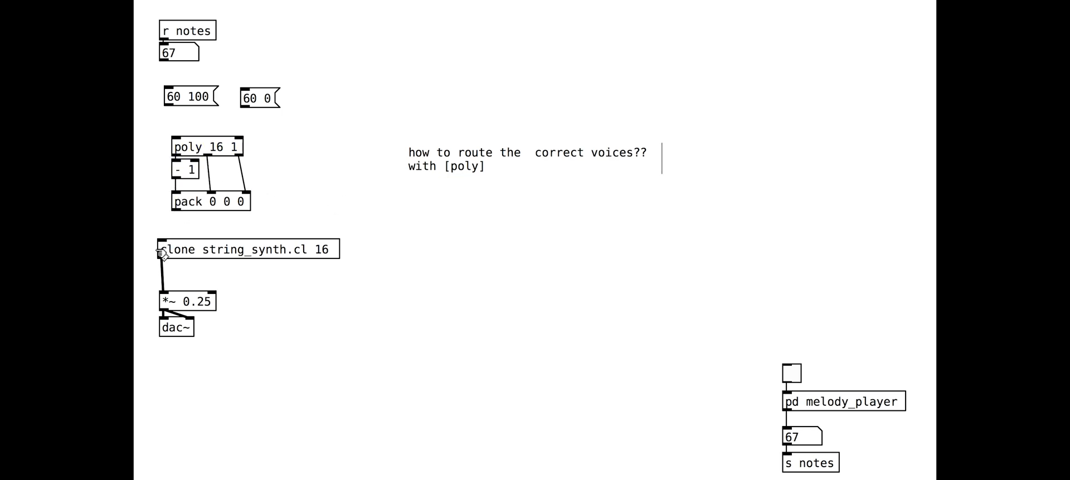
drag(177, 213, 164, 244)
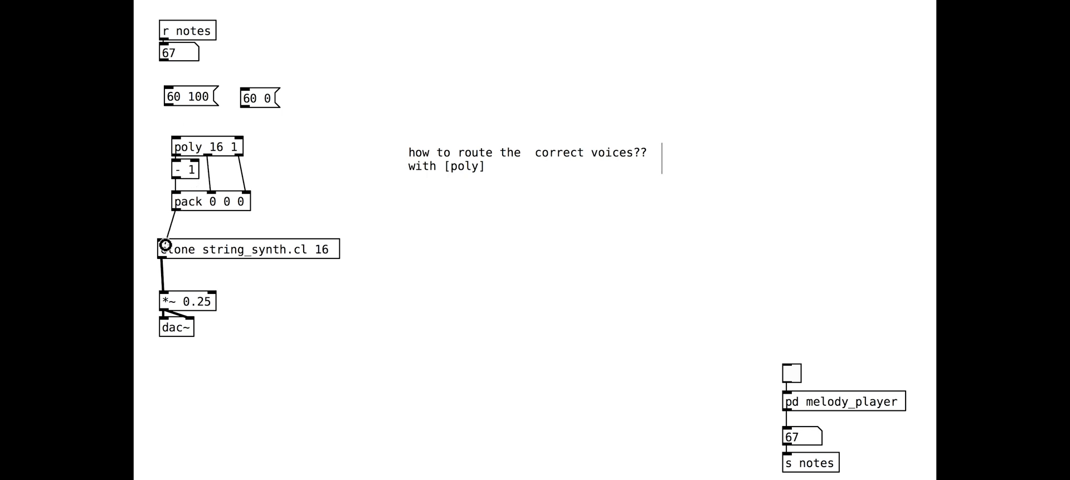
click(191, 96)
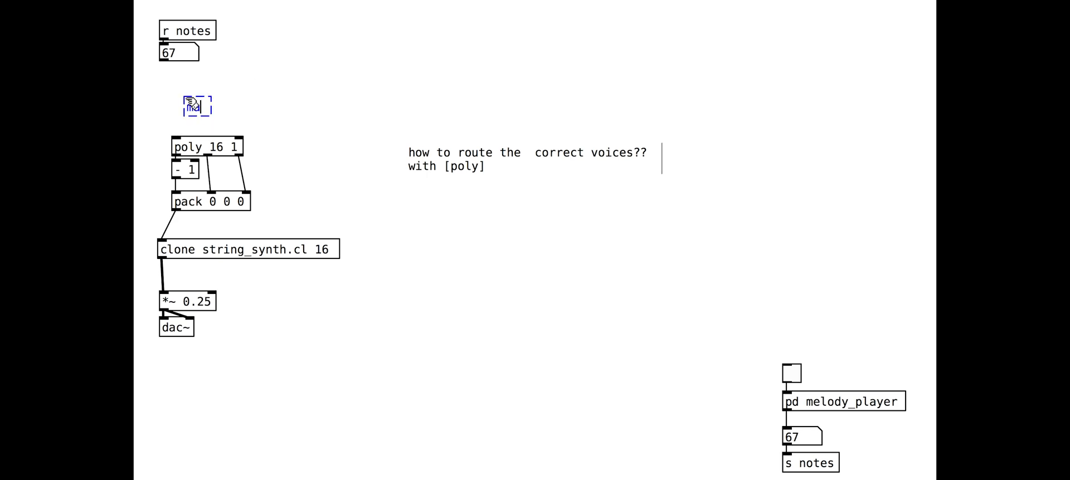
Create makenote 100 500 under r notes and start the melody player.
text(makenote)
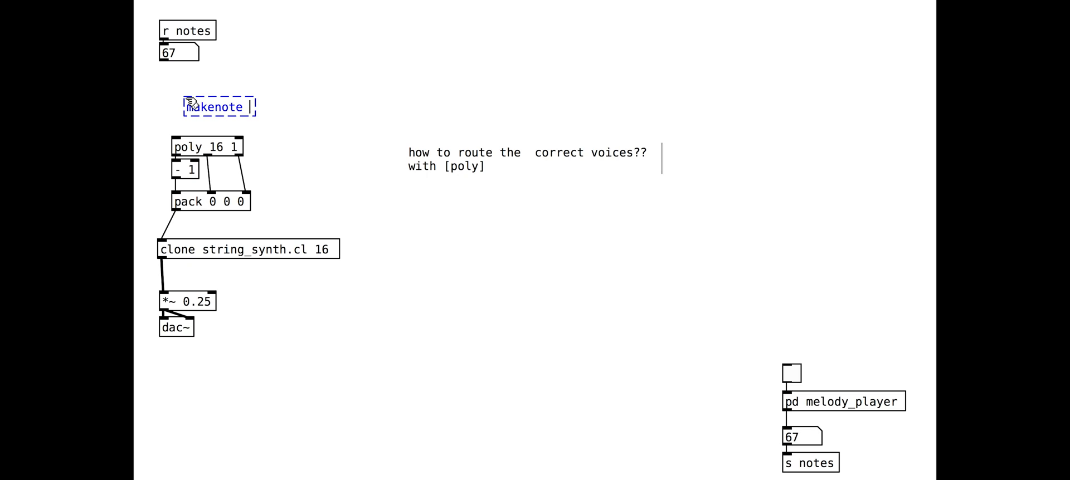
text(100 60)
text(pack 0 0)
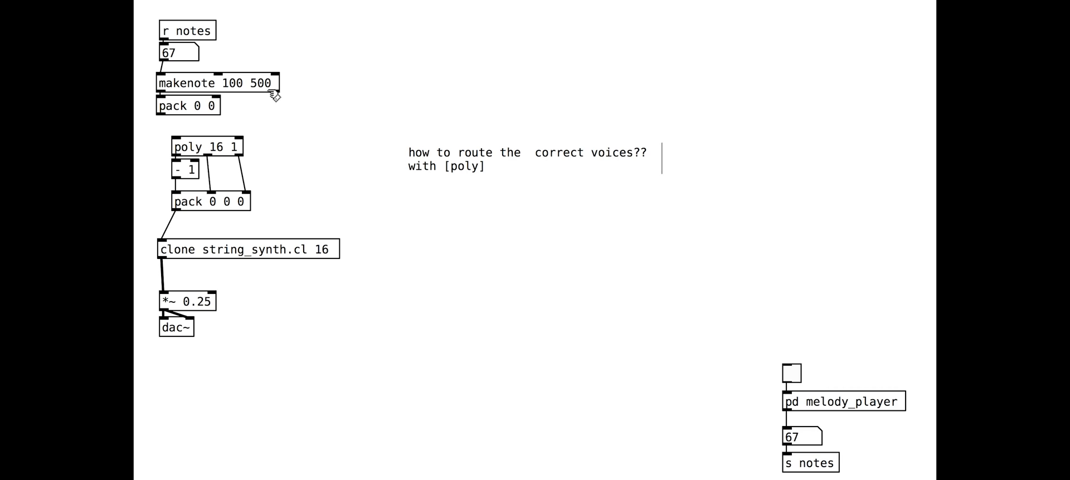
mouse_move(167, 122)
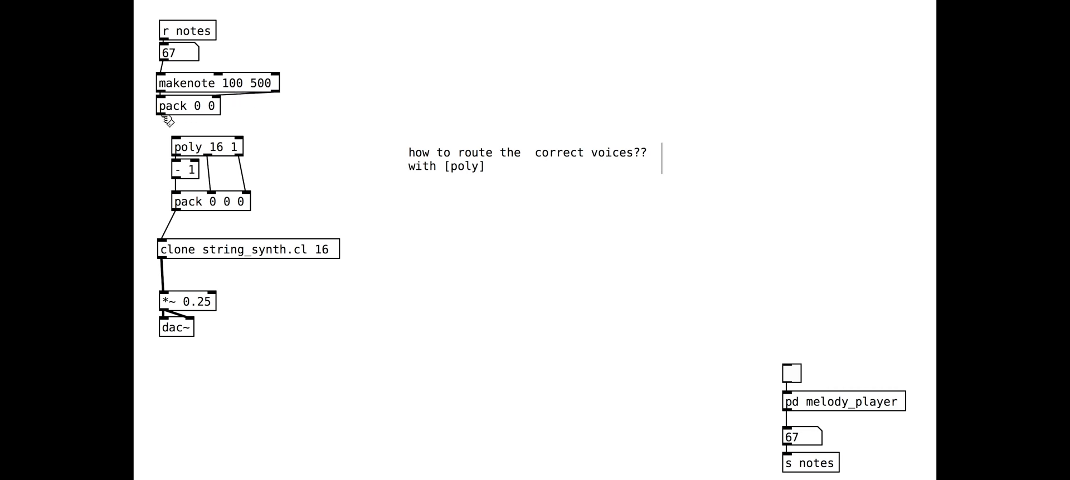
mouse_move(785, 368)
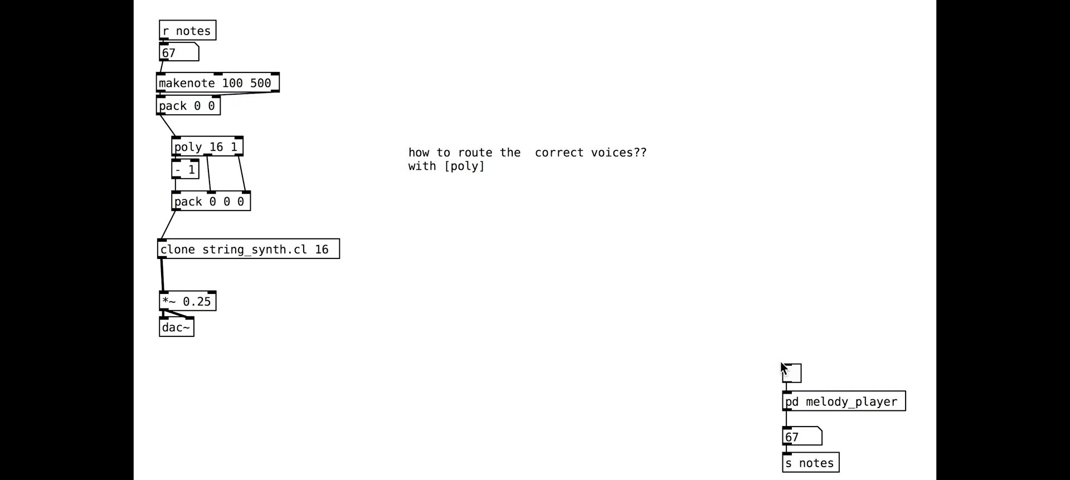
click(790, 376)
text(pd routing)
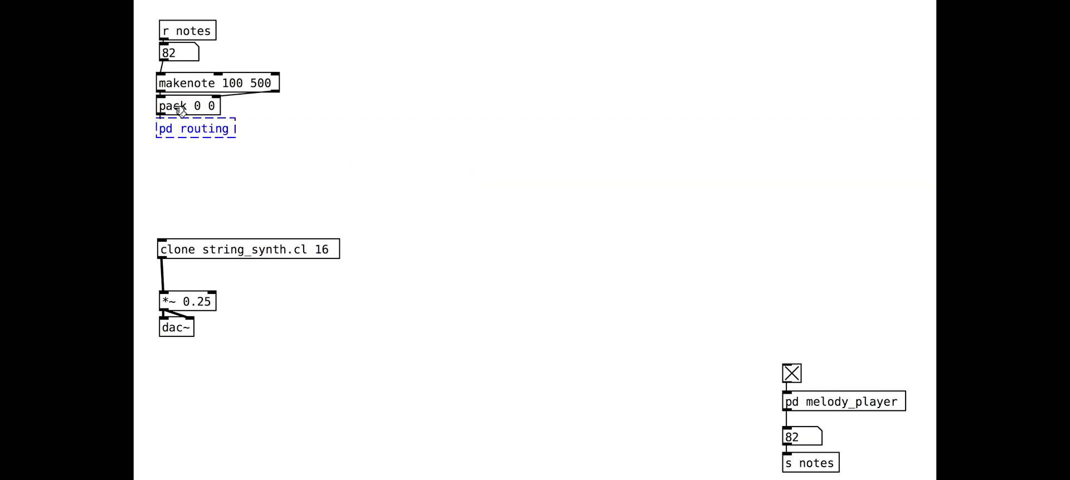
Inspect pd routing, move it between pack 0 0 and clone, and stop the melody player.
double_click(195, 128)
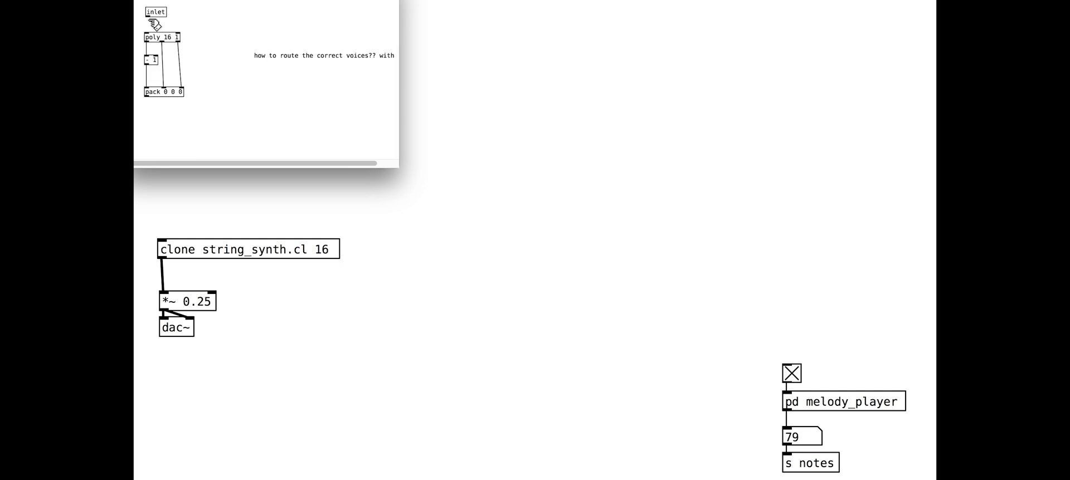
right_click(156, 92)
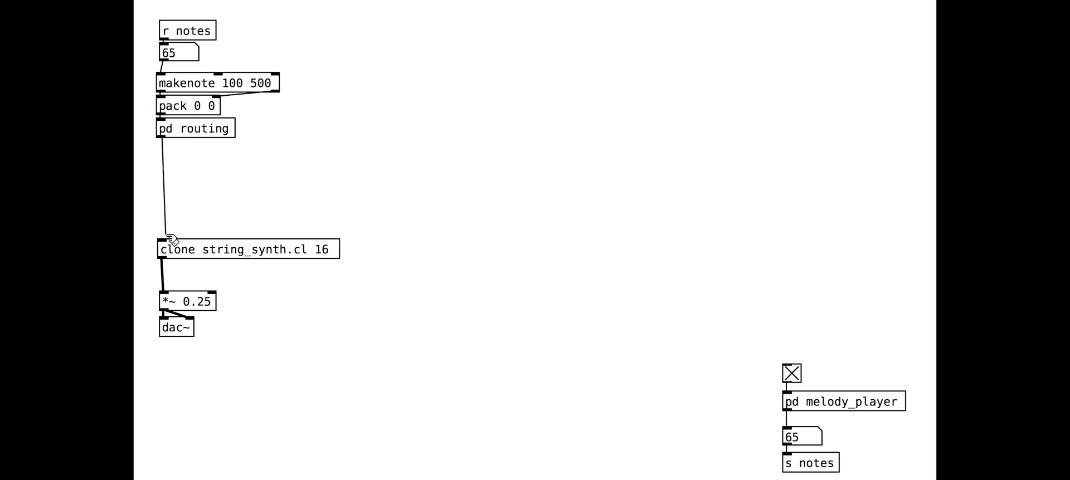
drag(194, 128, 195, 188)
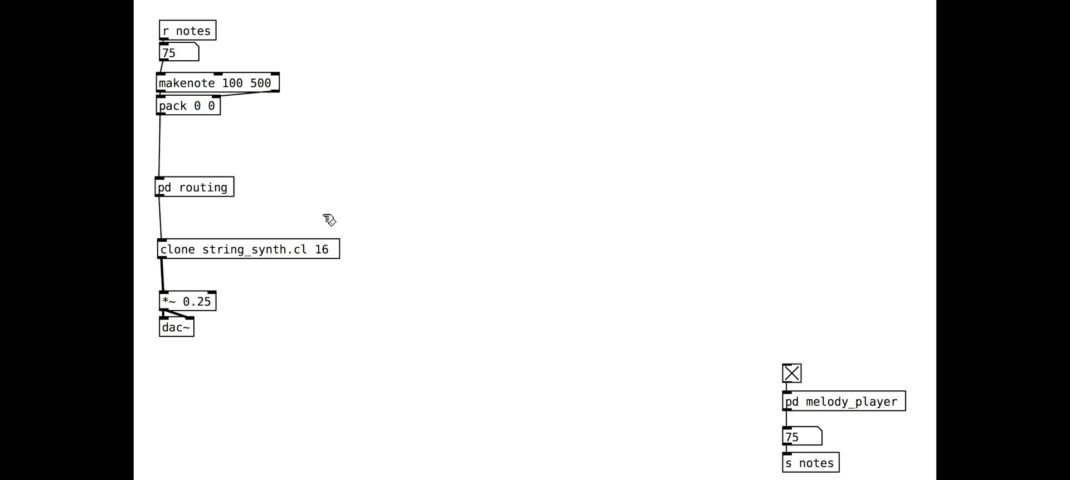
double_click(193, 186)
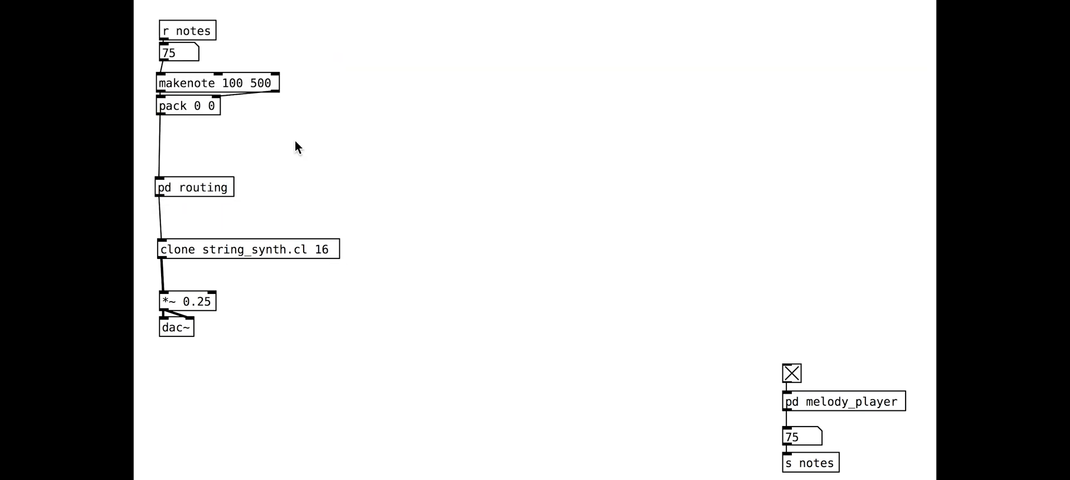
click(791, 373)
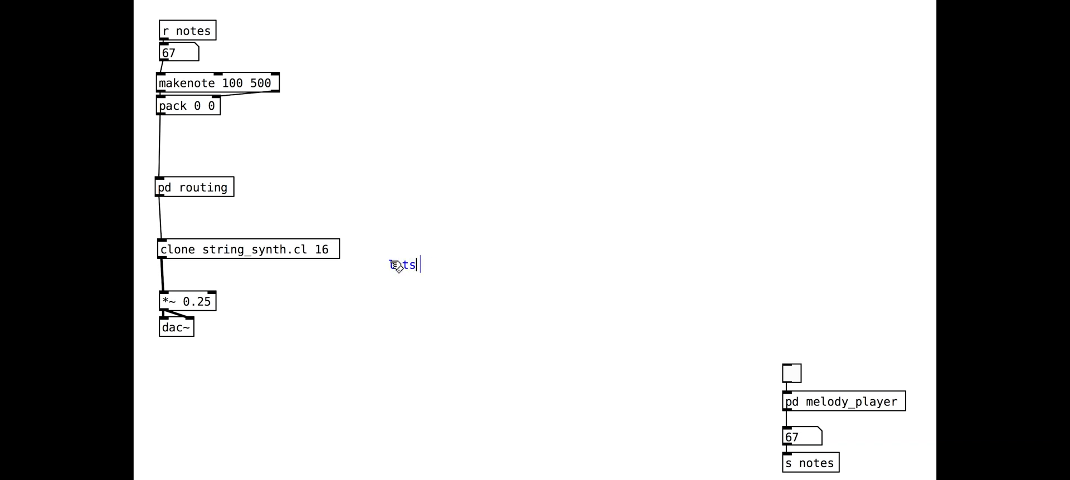
Comment 'lets improve it a little' and add loadbang → random 1000 above osc~ 2.1 in stringVoice.
text(lets improiv)
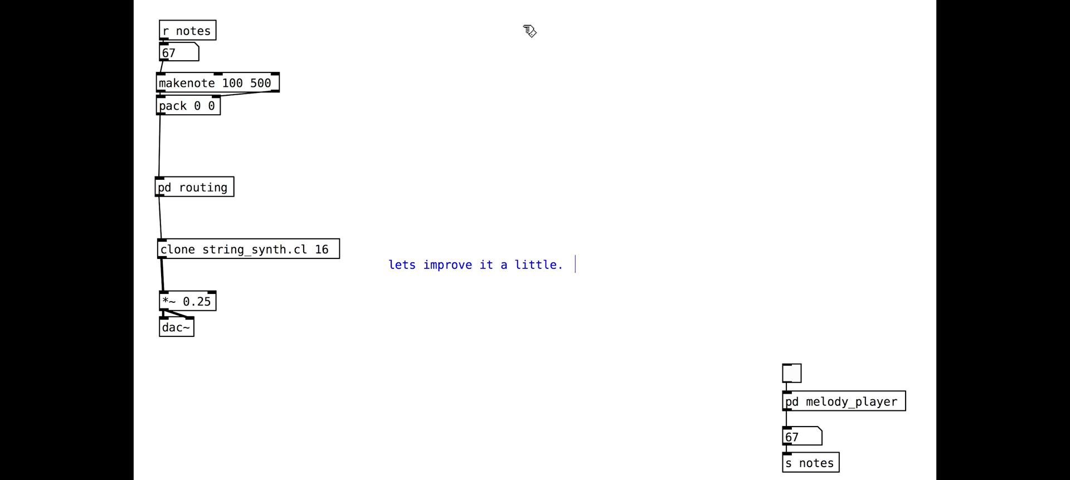
double_click(247, 249)
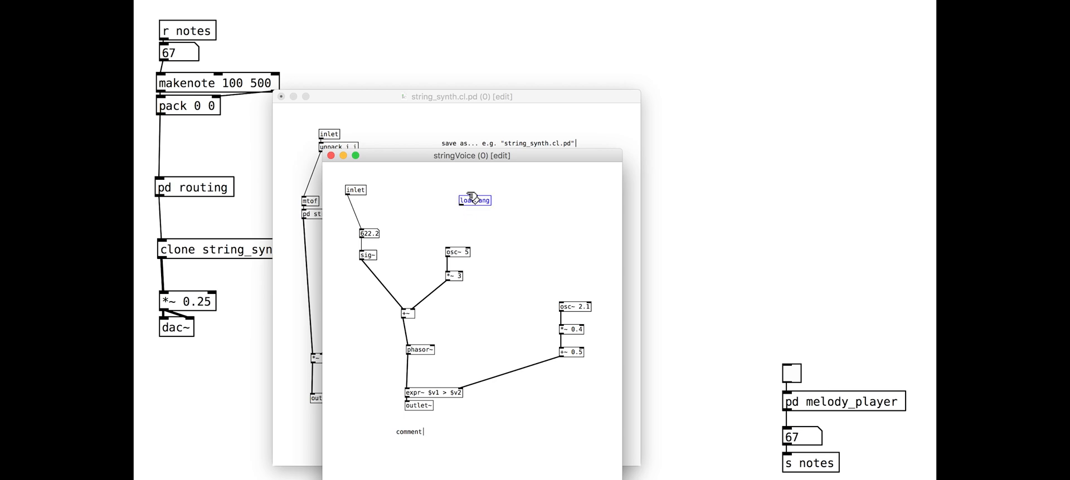
text(random 1000)
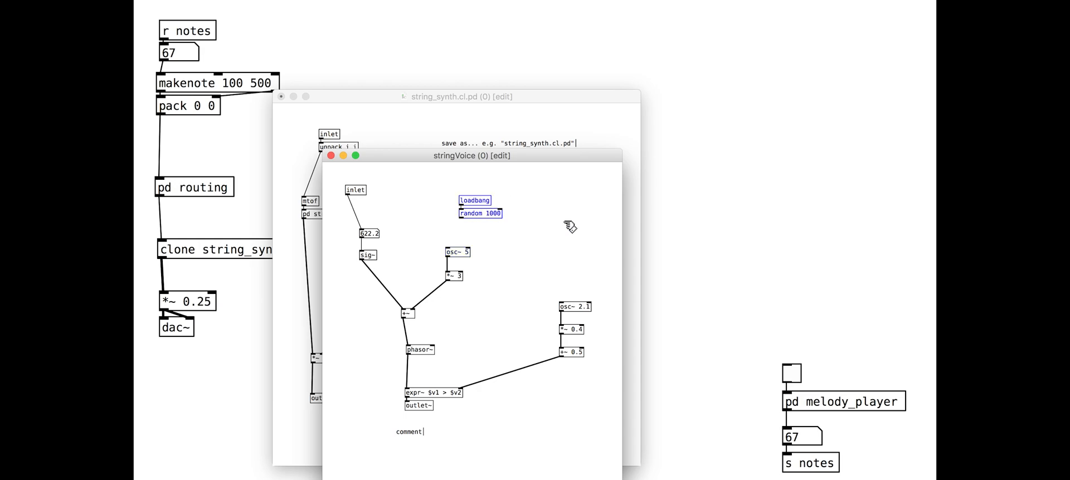
drag(477, 205, 576, 250)
text(+ 1)
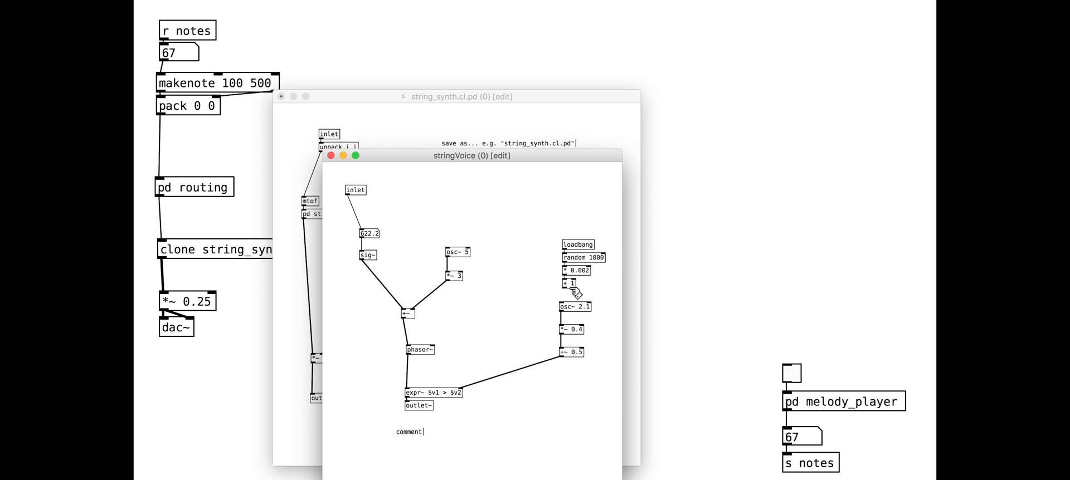
mouse_move(560, 225)
text(slight randomisation)
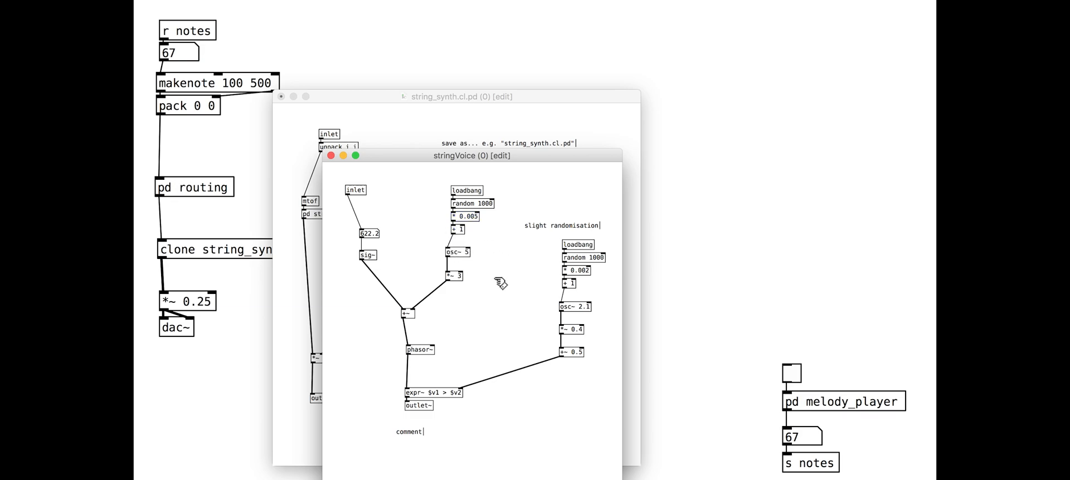
mouse_move(508, 293)
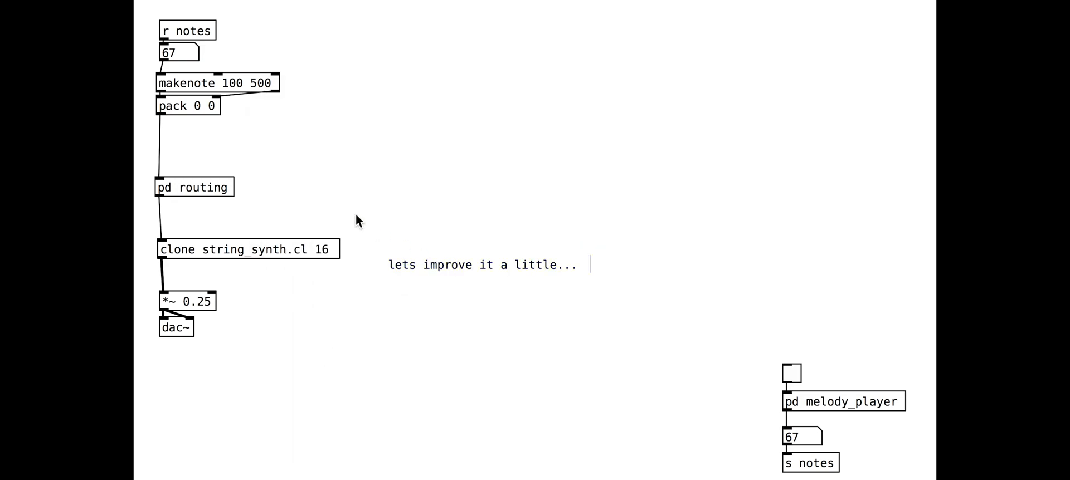
Add a detuned second pd stringVoice fed from mtof via * 1.004, commented 'add a detuned voice'.
double_click(247, 249)
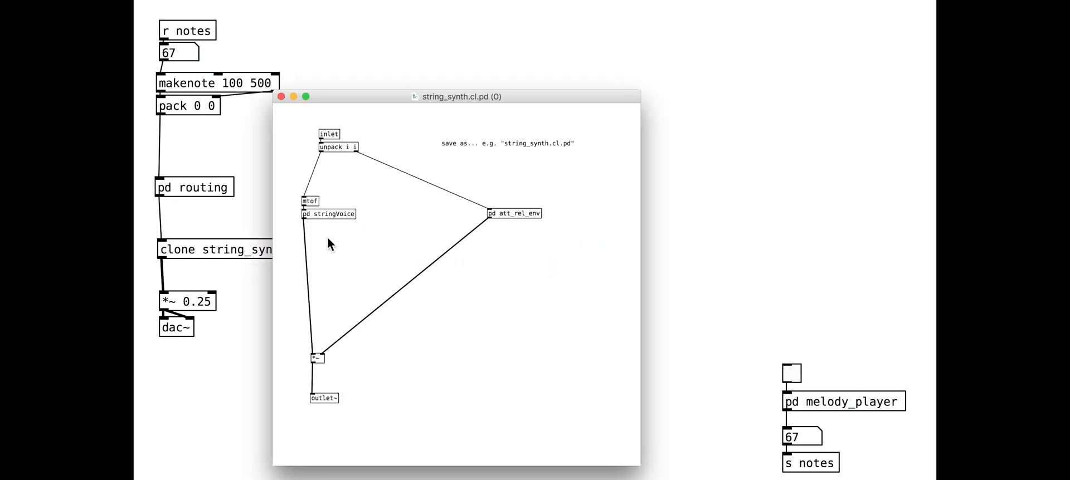
double_click(329, 213)
text(add a detuned v)
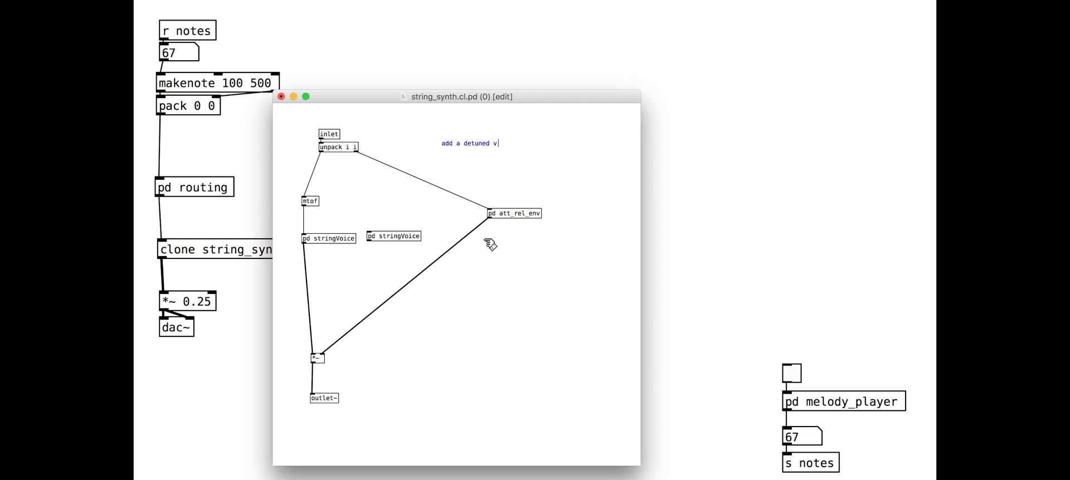
text(oice)
text(* 1.01)
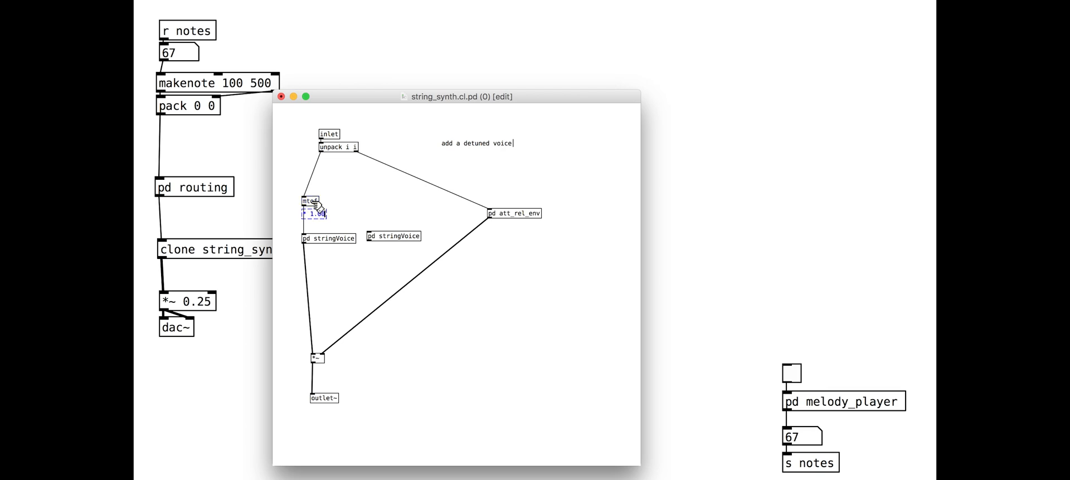
drag(313, 213, 378, 217)
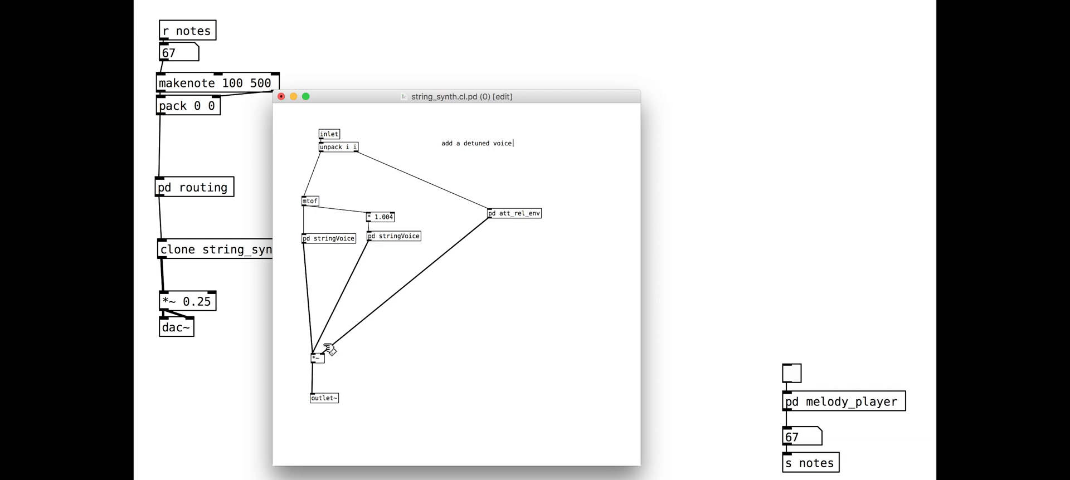
mouse_move(320, 380)
text(lop~ 5000)
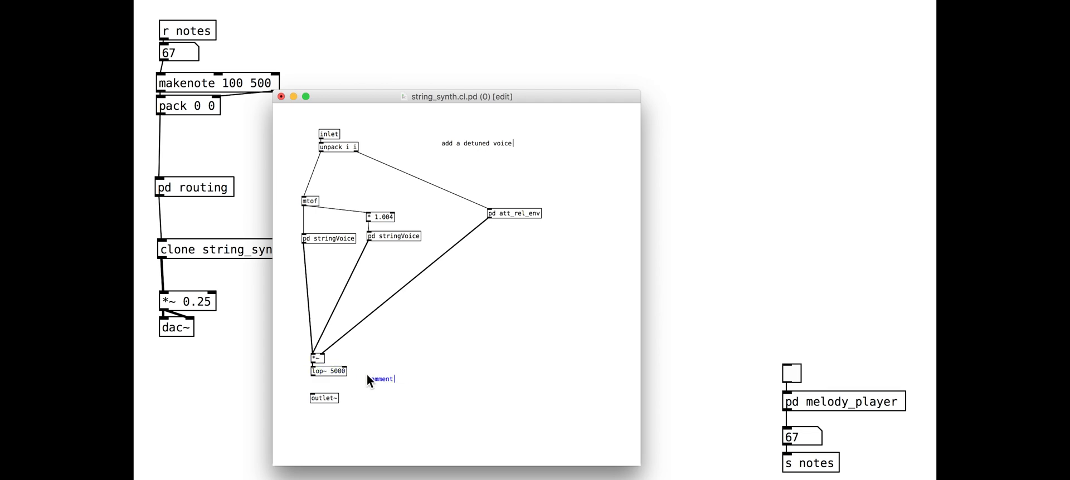
Comment 'add a lowpass' for lop~ 5000, and connect mtof into the new * 10 object.
text(add a)
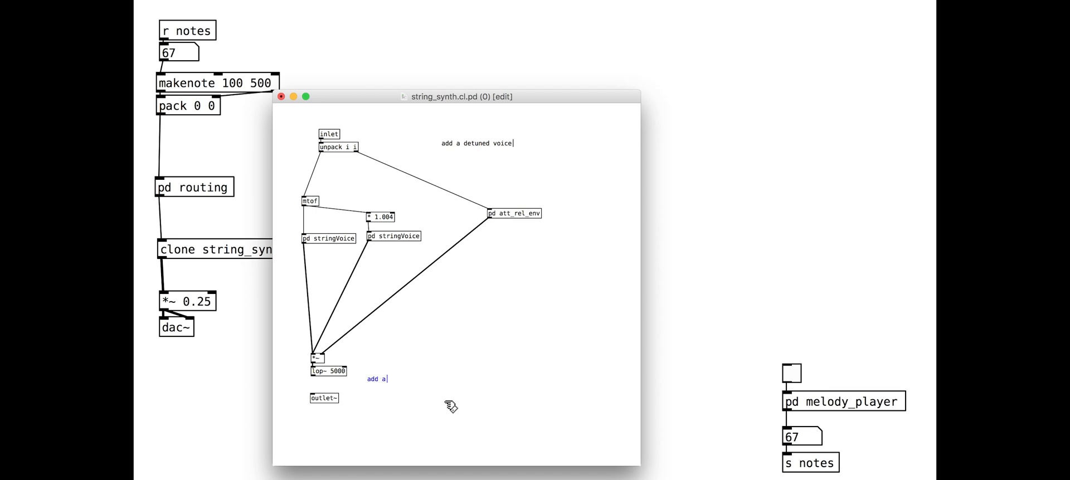
text(lowpass)
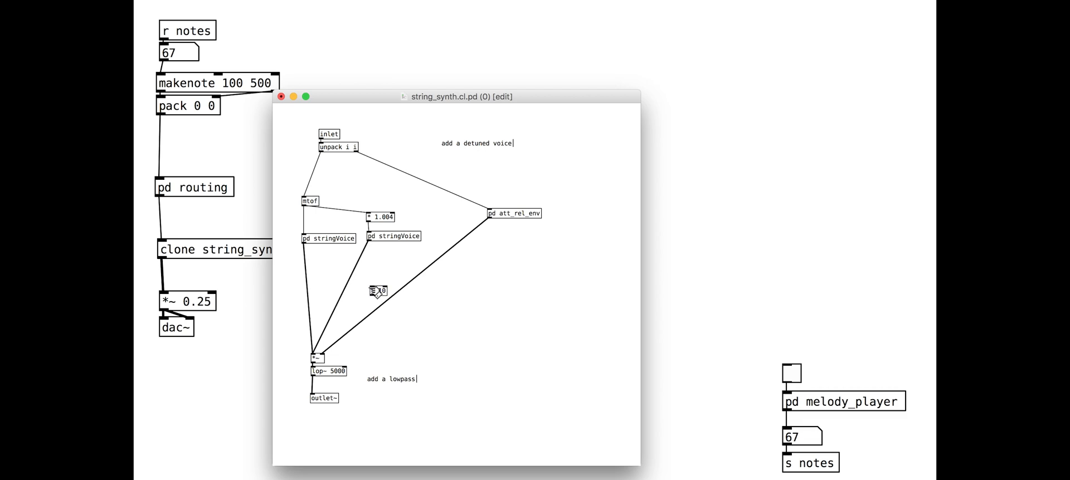
drag(377, 291, 280, 282)
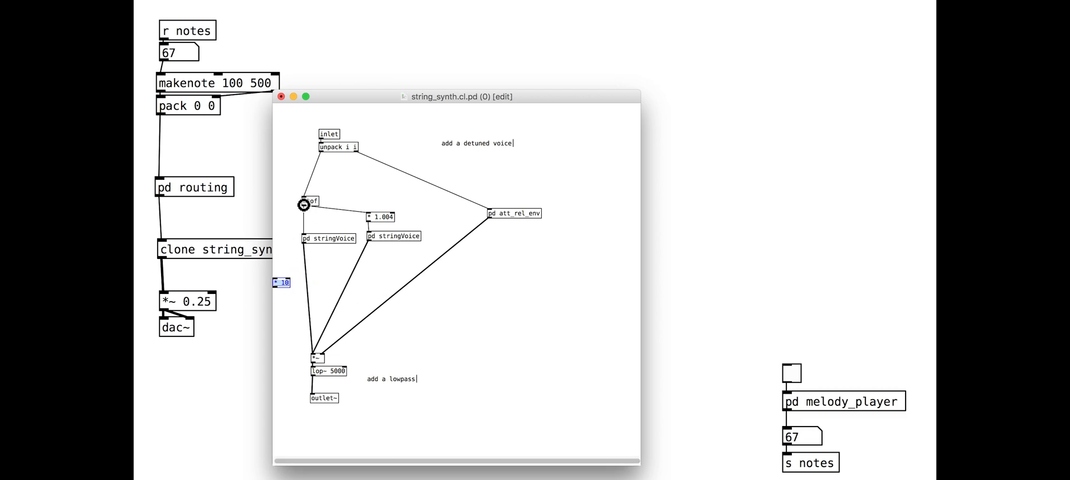
drag(304, 204, 276, 286)
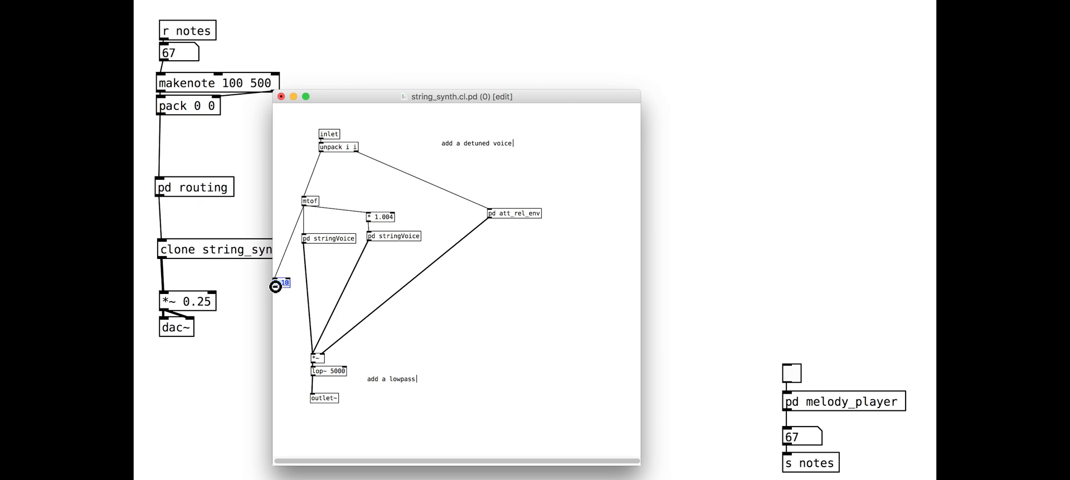